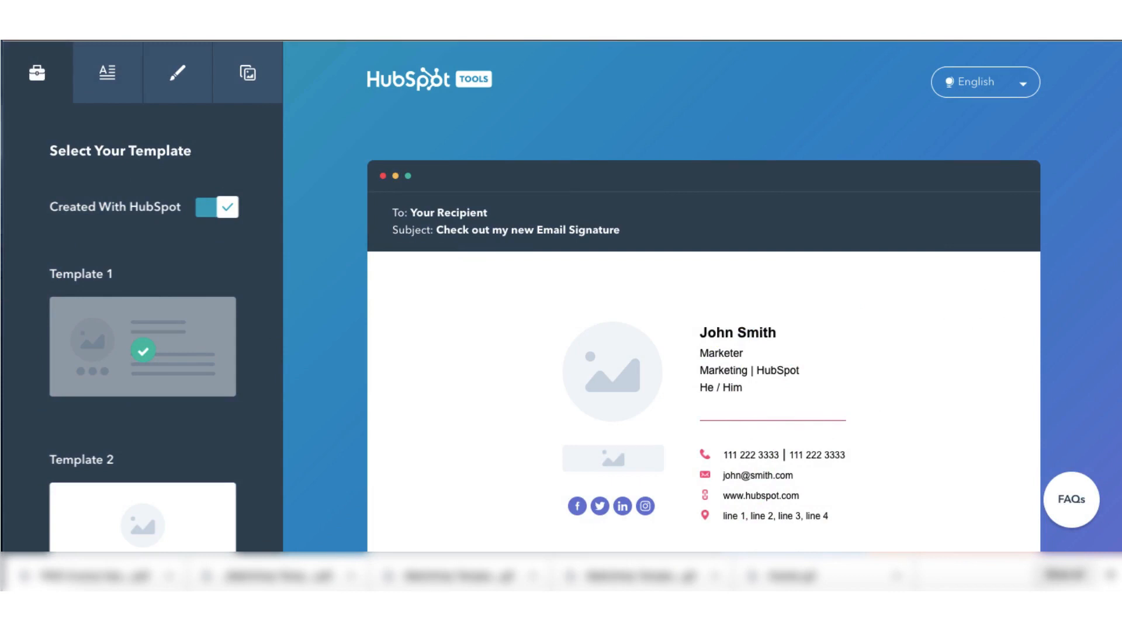
Switch off the Created With HubSpot credit, preview Templates 2 and 4, and keep Template 1.
{"action": "left_click", "coordinate": [216, 207]}
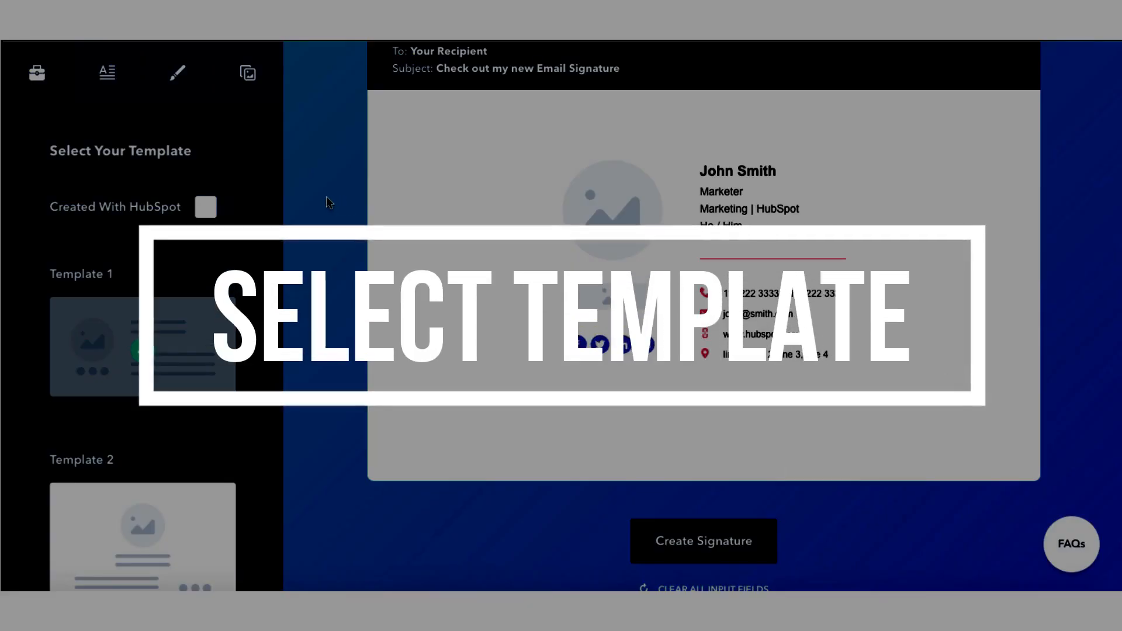
{"action": "left_click", "coordinate": [215, 207]}
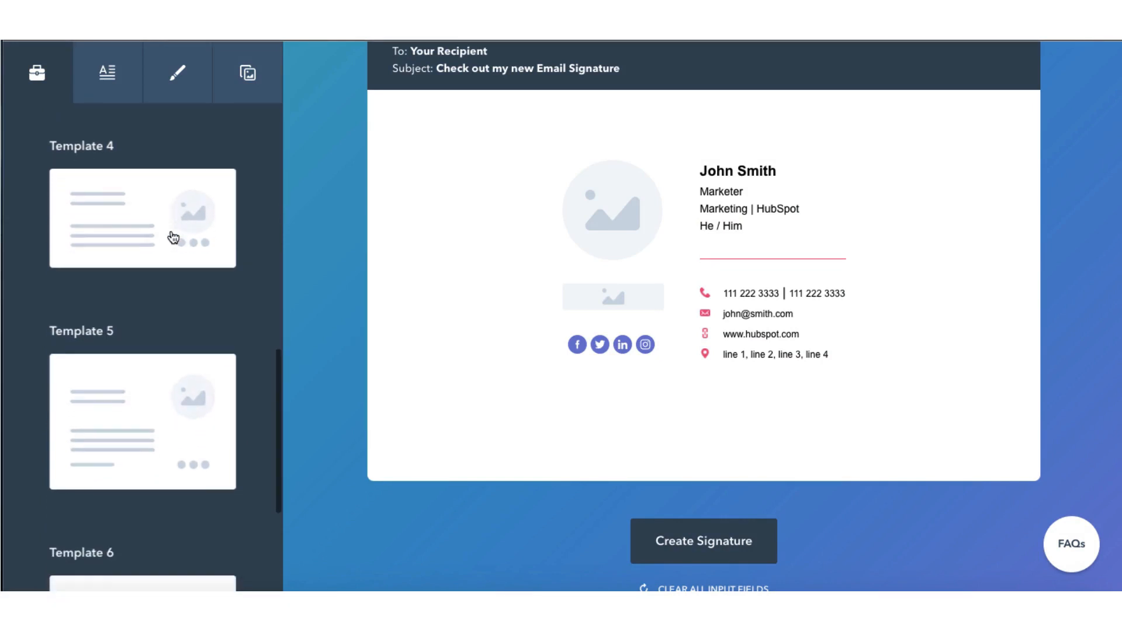
{"action": "scroll", "scroll_direction": "down", "scroll_amount": 3}
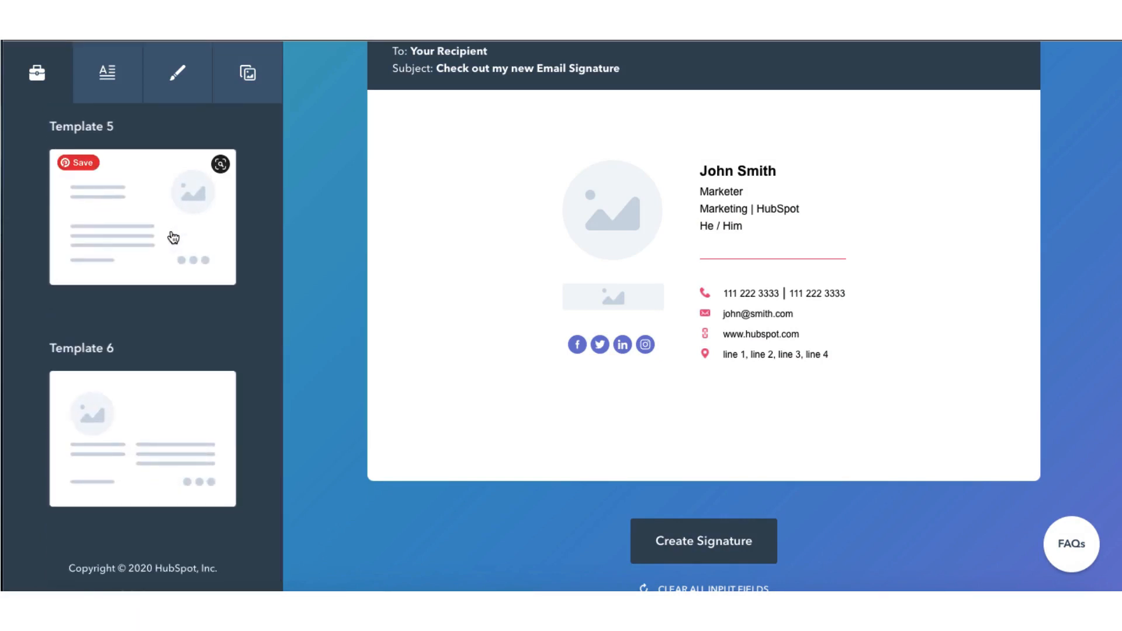
{"action": "scroll", "scroll_direction": "down", "scroll_amount": 3}
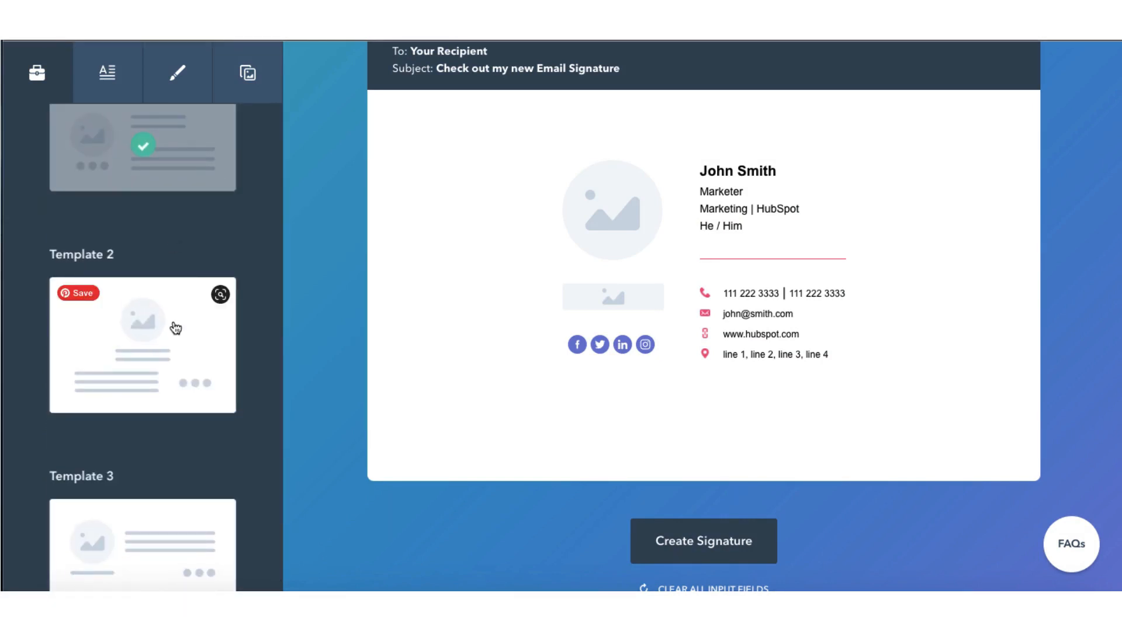
{"action": "left_click", "coordinate": [142, 345]}
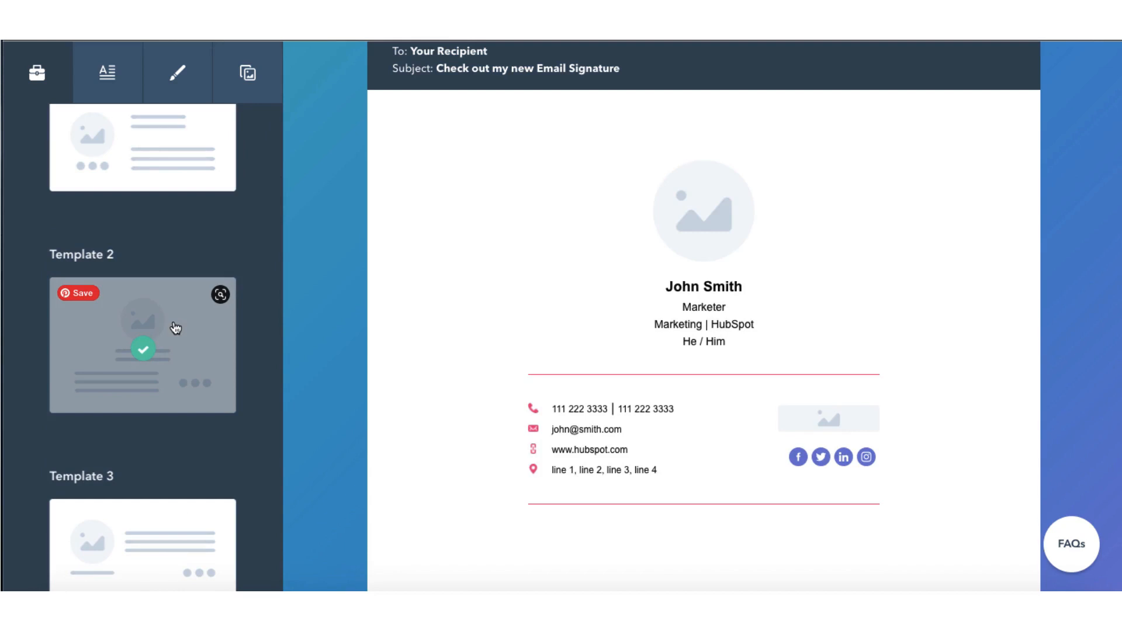
{"action": "left_click", "coordinate": [143, 350]}
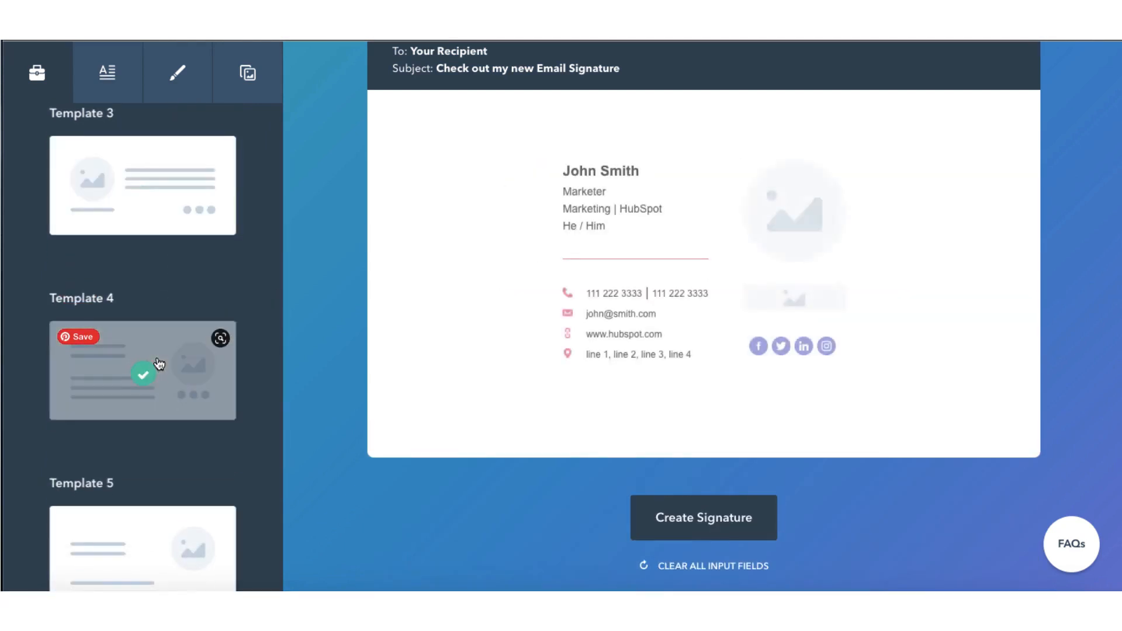
{"action": "scroll", "scroll_direction": "down", "scroll_amount": 3}
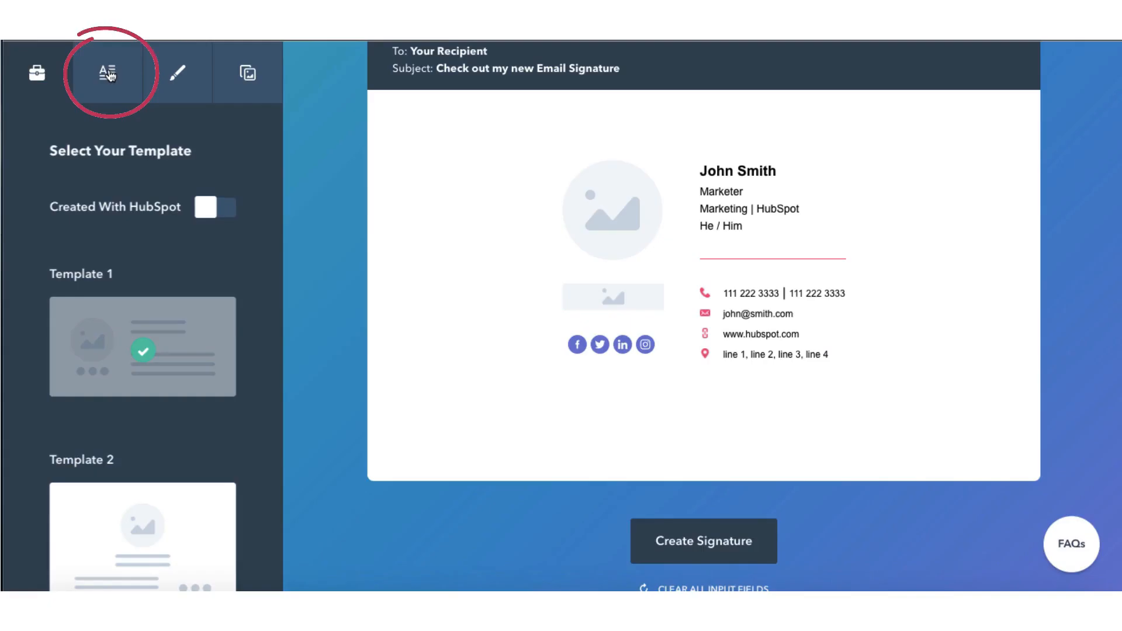
Enter Nicky Pasquier's contact details, the LinkedIn URL uk.linkedin.com/in/nickypasquier and the Canva Certified Creative custom line.
{"action": "left_click", "coordinate": [106, 73]}
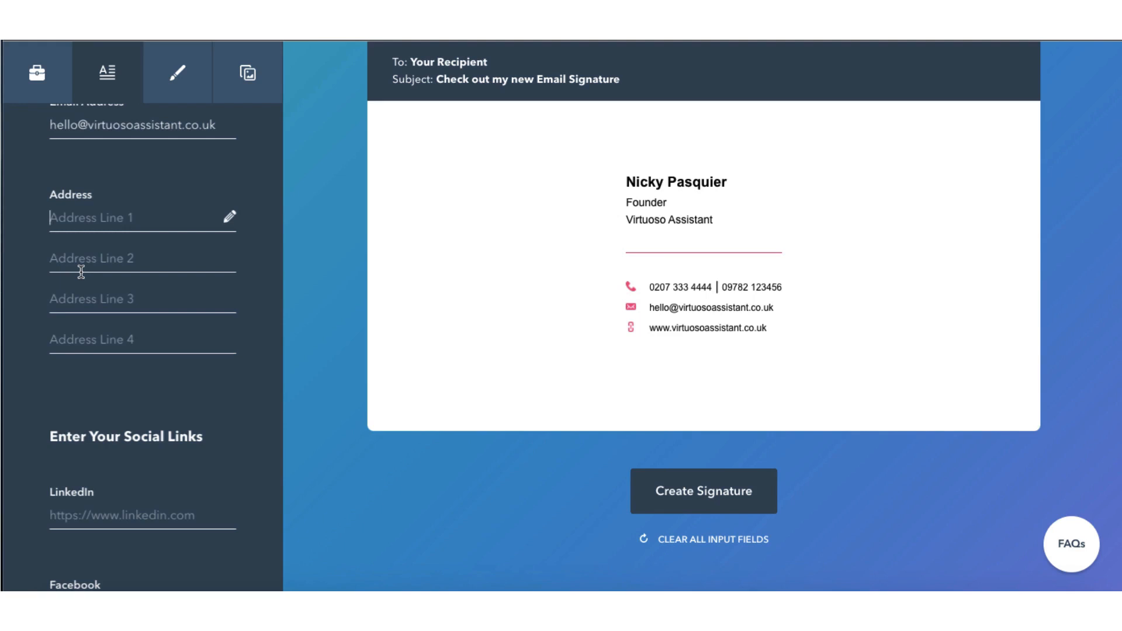
{"action": "scroll", "scroll_direction": "down", "scroll_amount": 3}
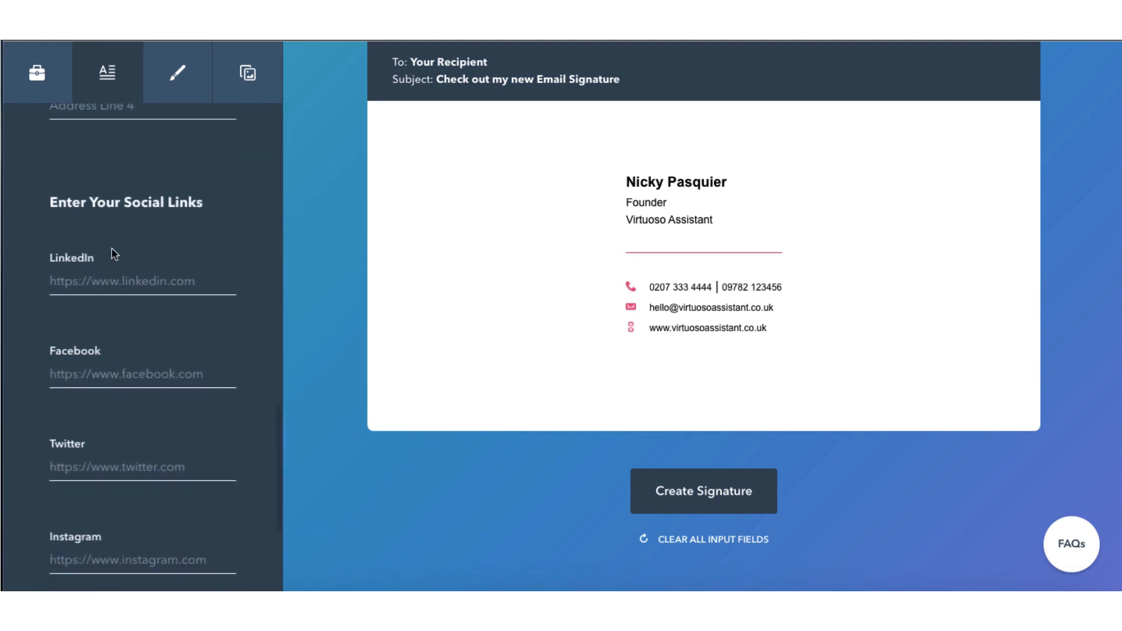
{"action": "mouse_move", "coordinate": [150, 207]}
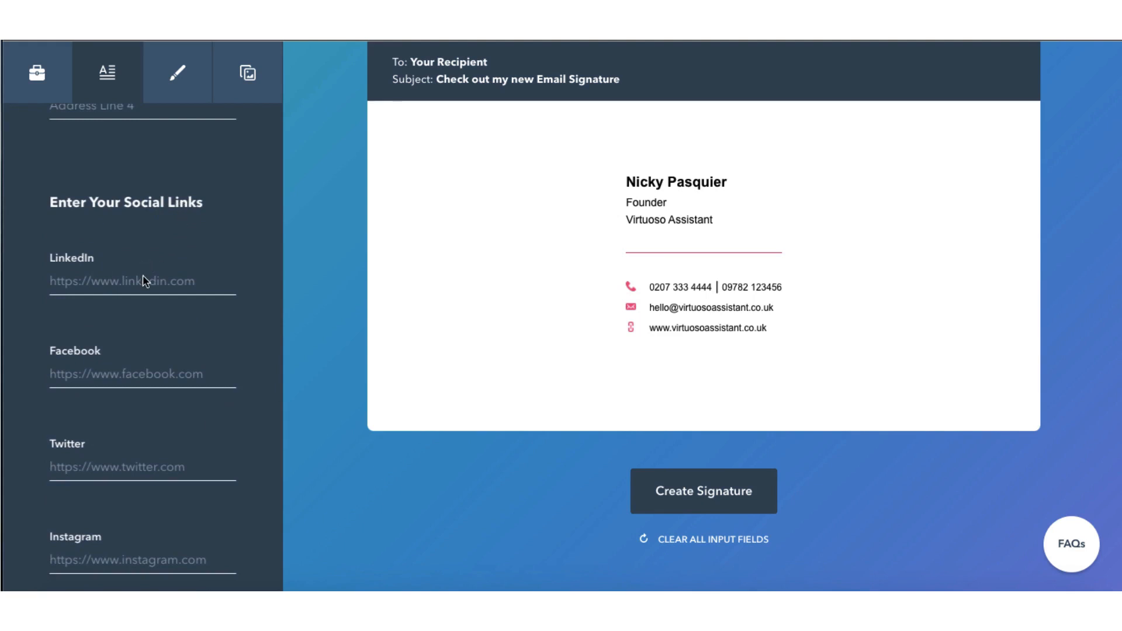
{"action": "type", "text": "uk.linkedin.com/in/nickypasquier"}
{"action": "left_click", "coordinate": [143, 561]}
{"action": "type", "text": "instagram.com/virtuosoassistan"}
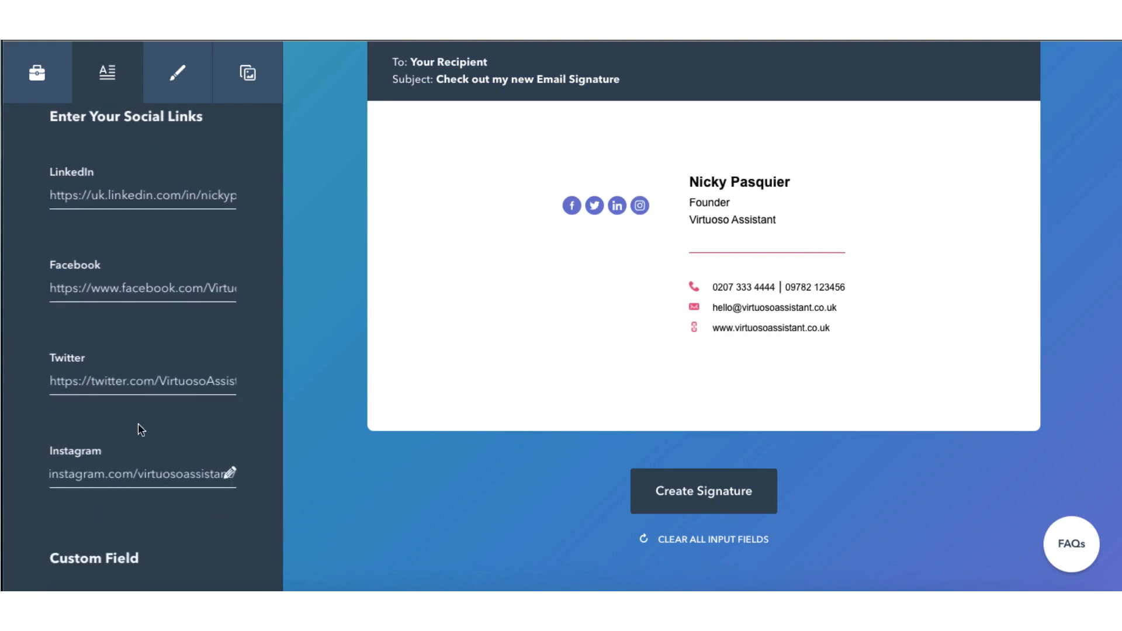
{"action": "scroll", "scroll_direction": "down", "scroll_amount": 3}
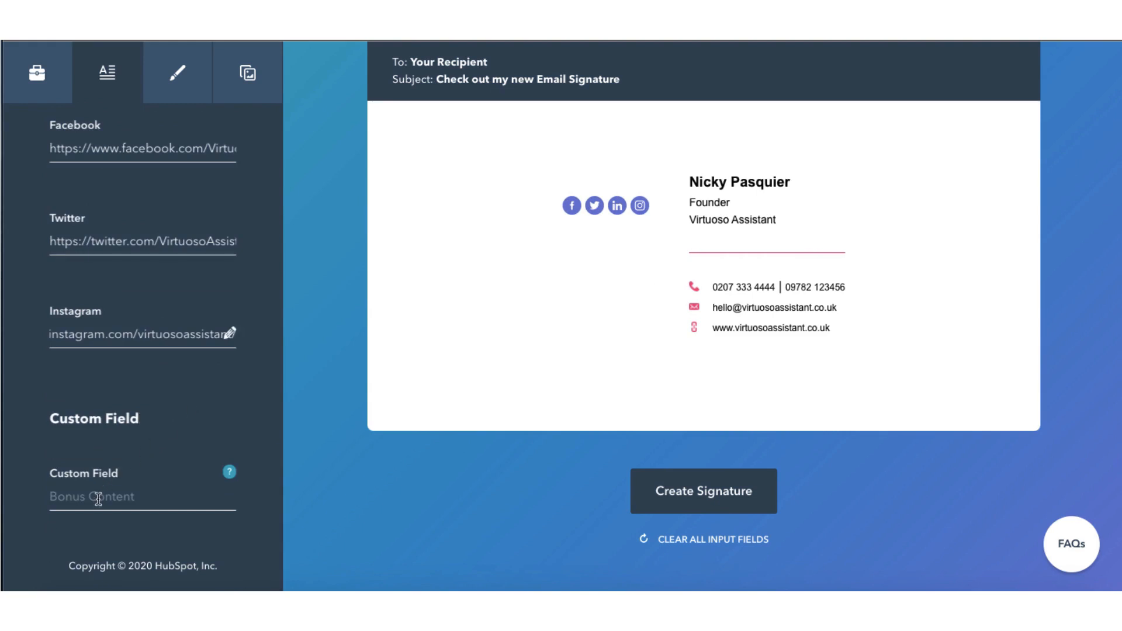
{"action": "type", "text": "Ca"}
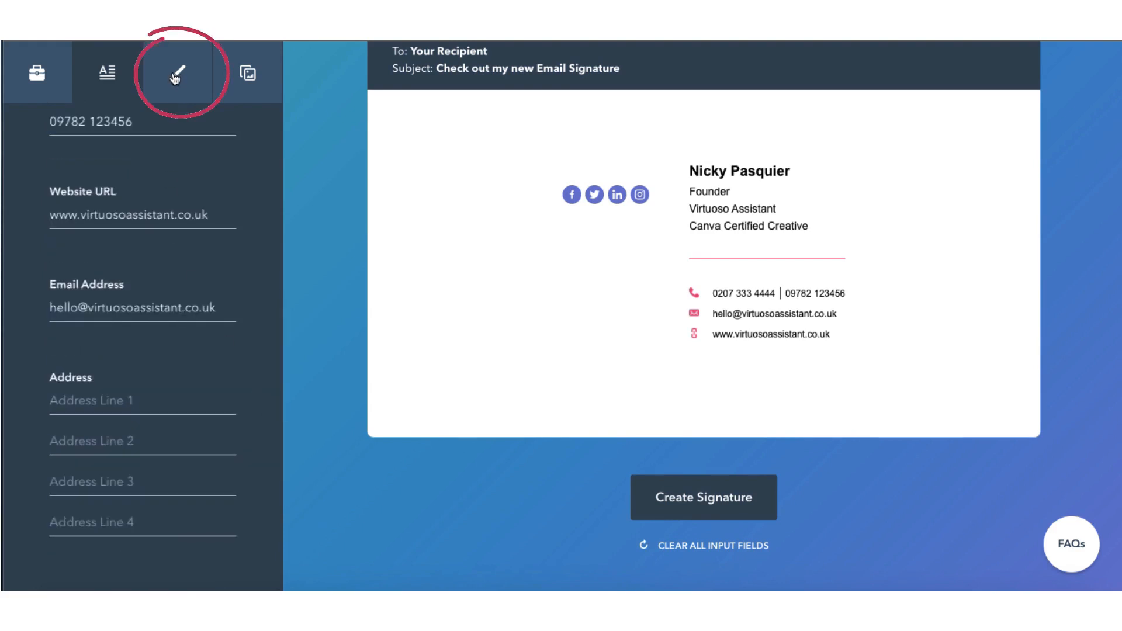
Show the Style options with theme, text and link colour fields and inspect the current link colour.
{"action": "left_click", "coordinate": [177, 72]}
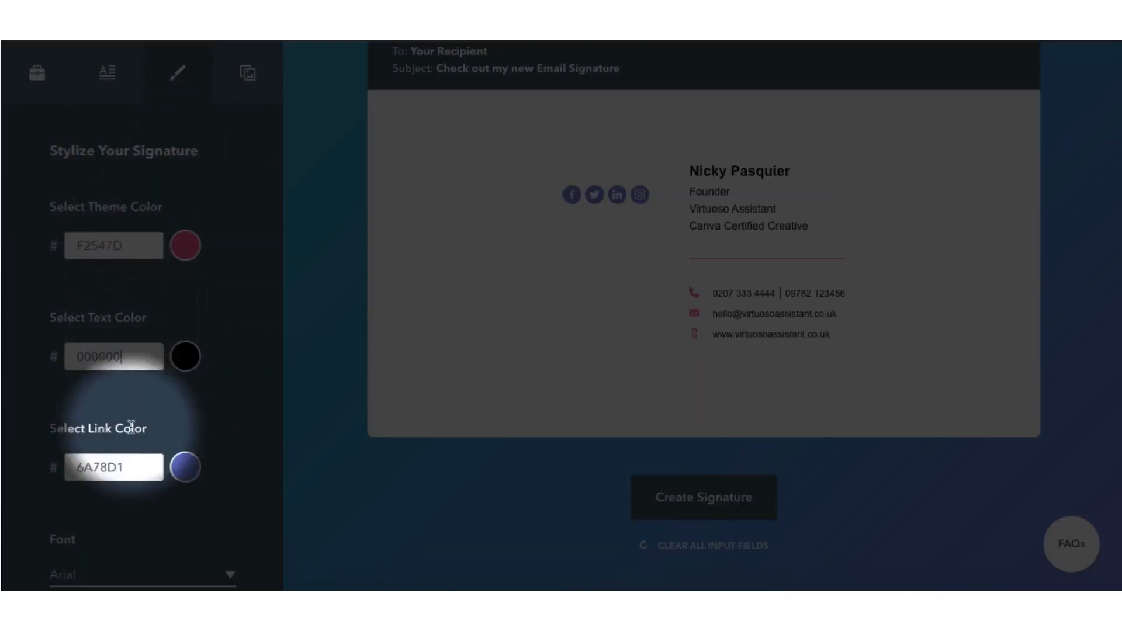
{"action": "left_click", "coordinate": [113, 467]}
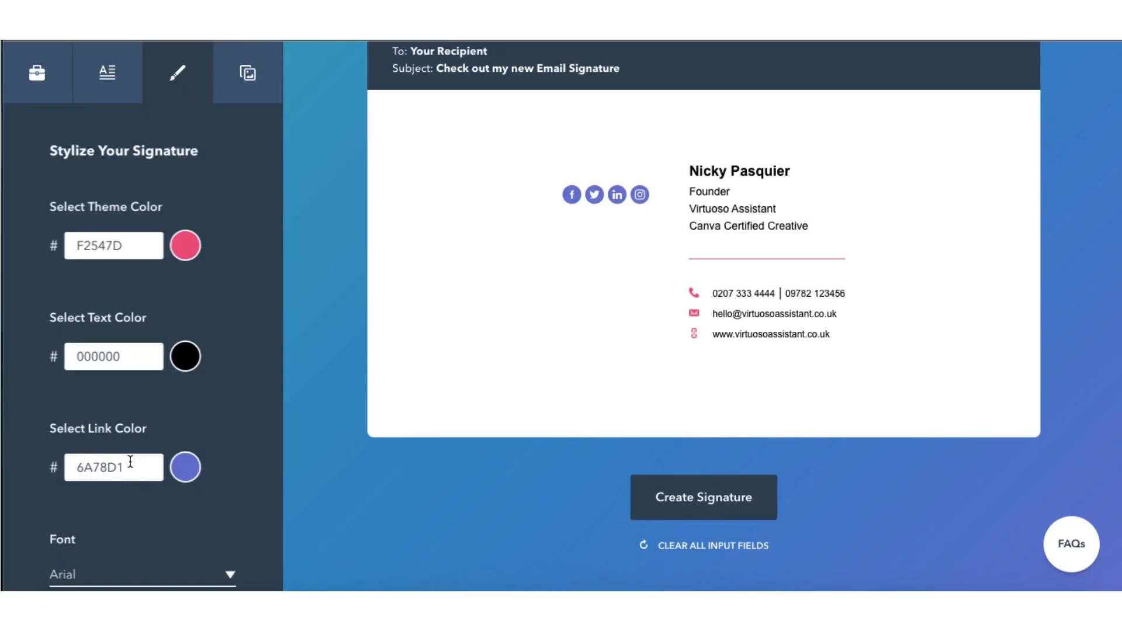
{"action": "mouse_move", "coordinate": [323, 217]}
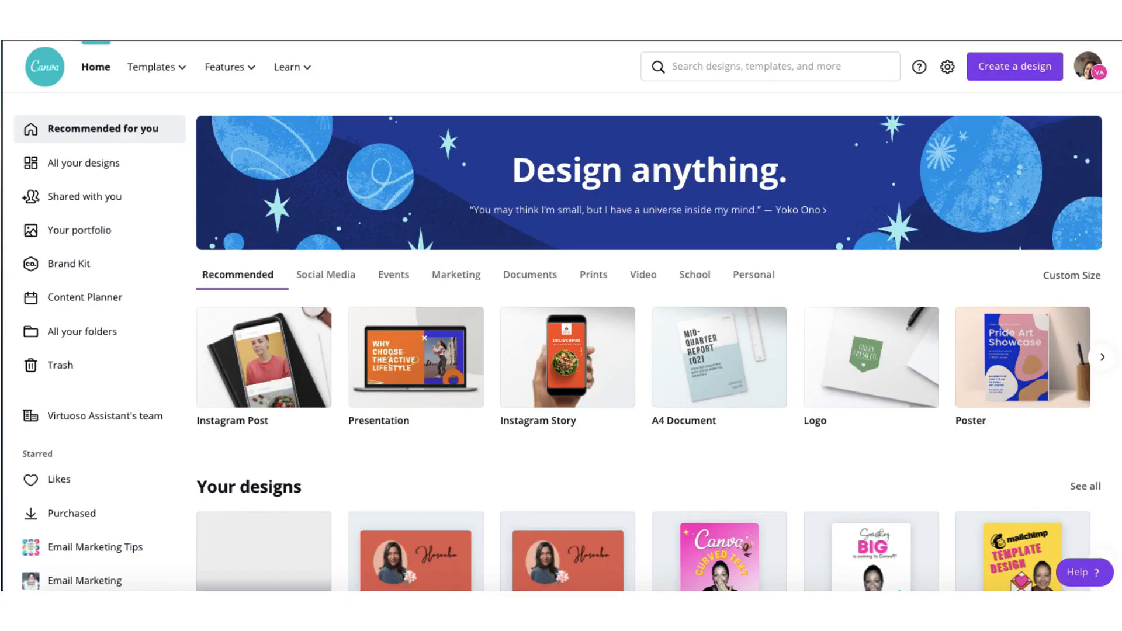
Look up the pink Virtuoso Assistant primary colour's hex code in Canva's Brand Kit.
{"action": "left_click", "coordinate": [69, 264]}
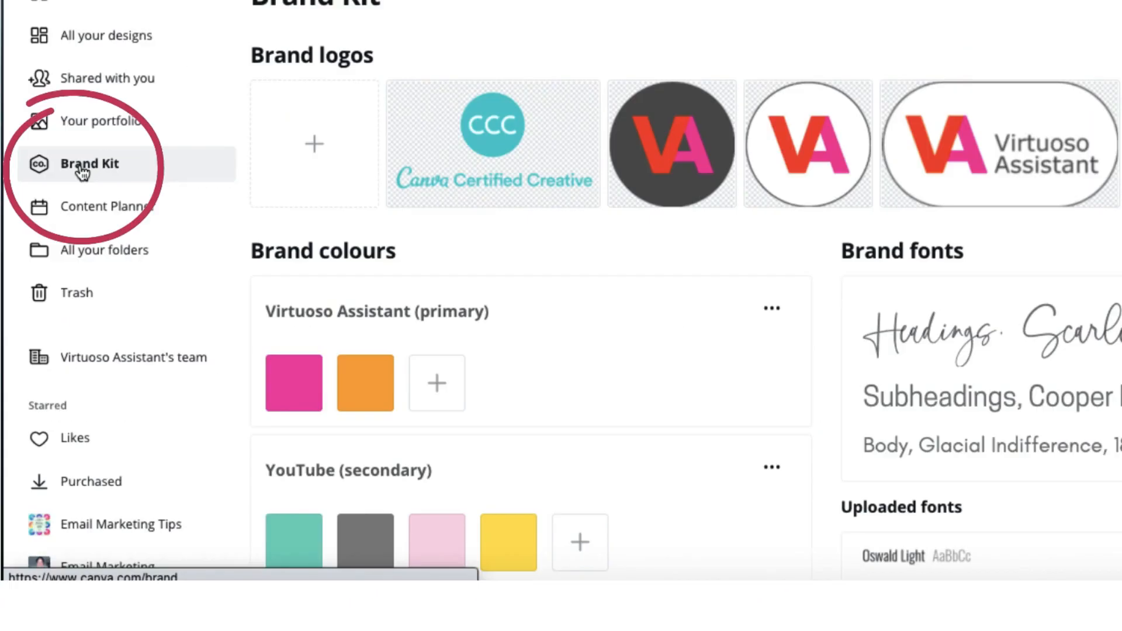
{"action": "scroll", "scroll_direction": "down", "scroll_amount": 3}
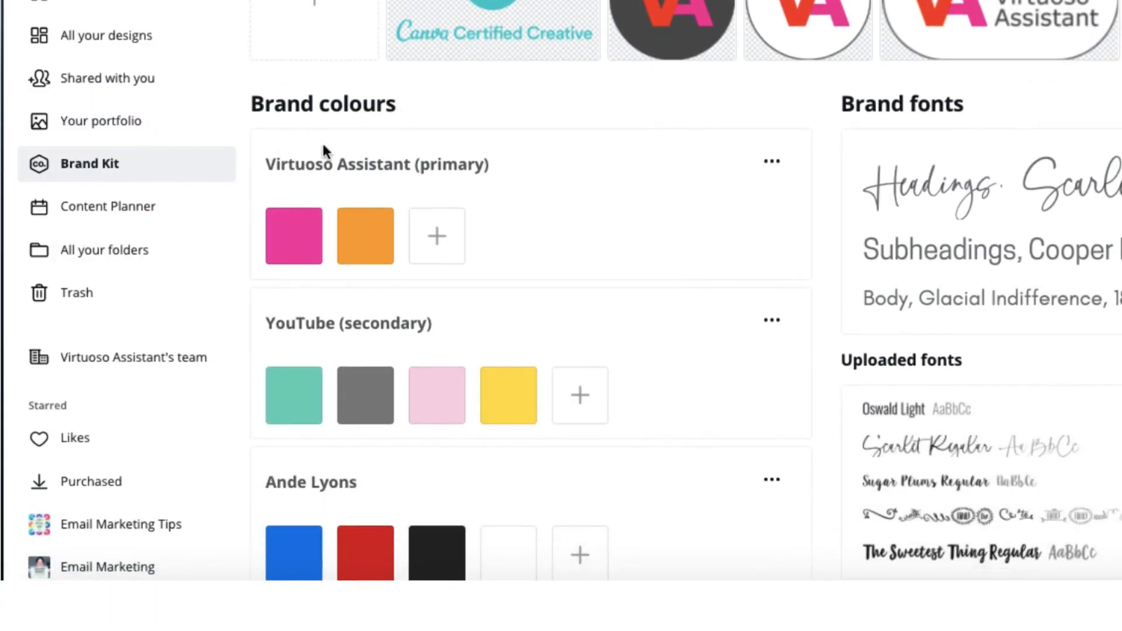
{"action": "left_click", "coordinate": [293, 235]}
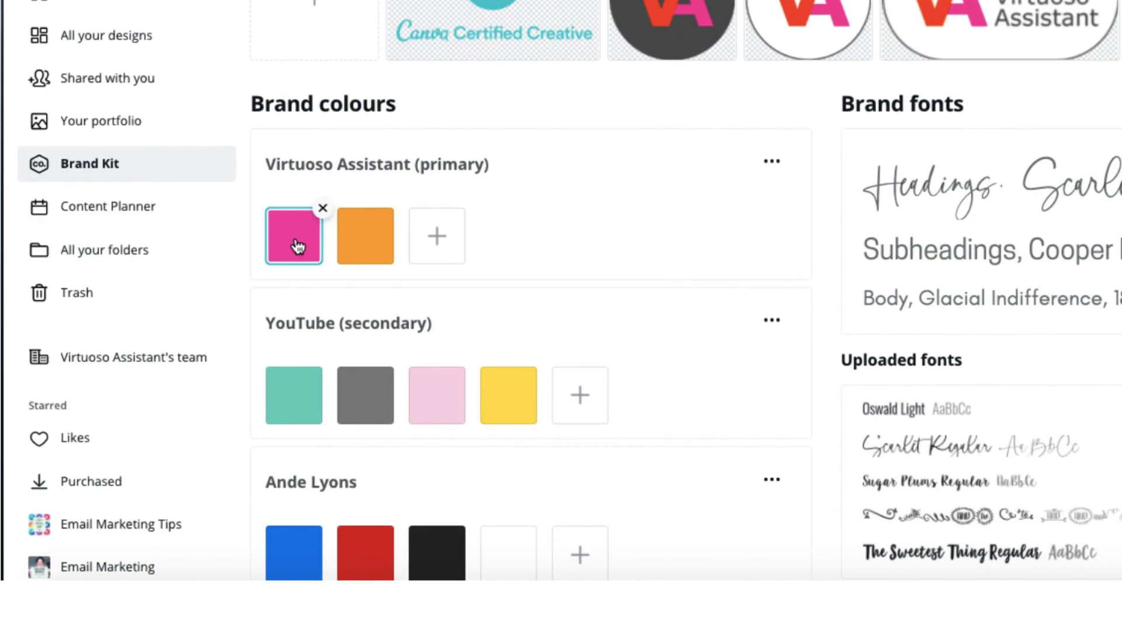
{"action": "left_click", "coordinate": [293, 236]}
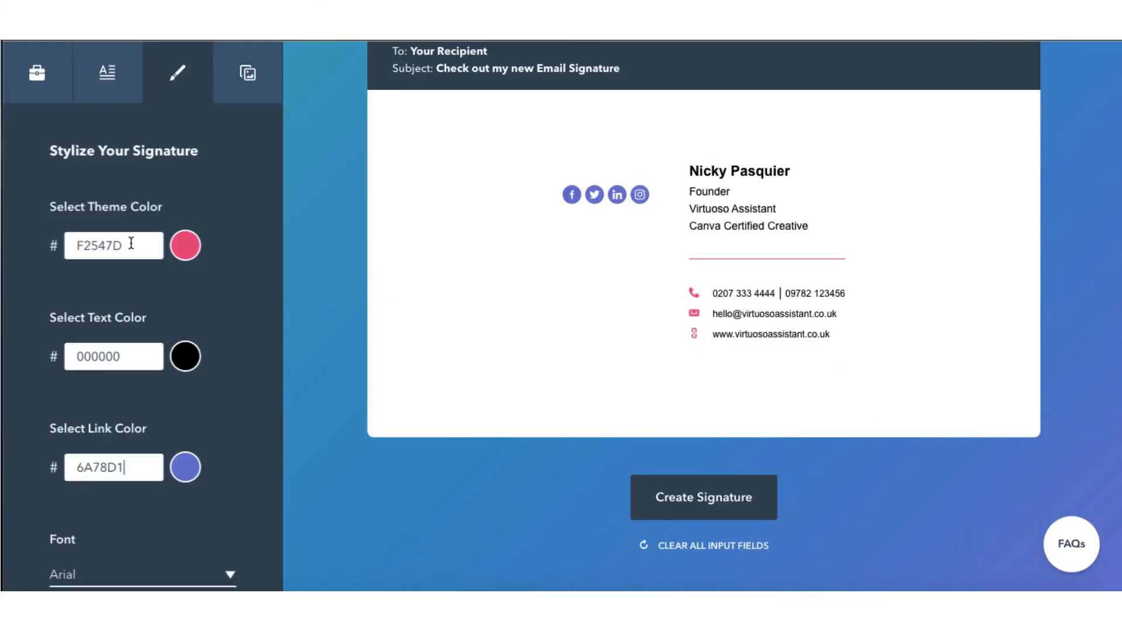
Set the theme colour to pink F900A5 and the link colour to orange FFA51D.
{"action": "type", "text": "F900A5"}
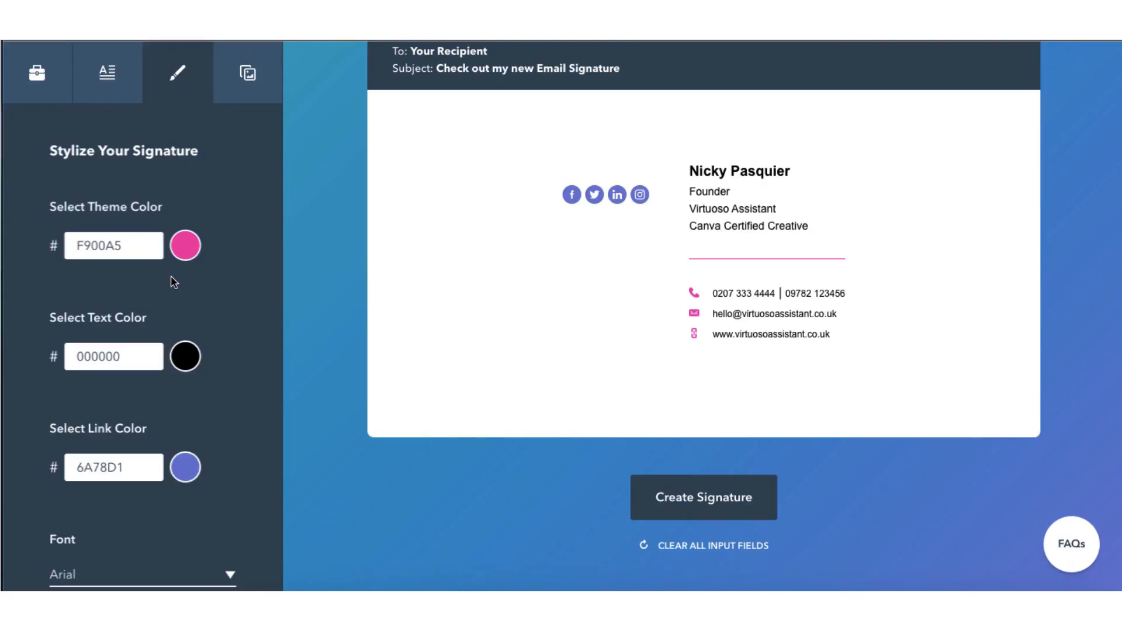
{"action": "scroll", "scroll_direction": "down", "scroll_amount": 3}
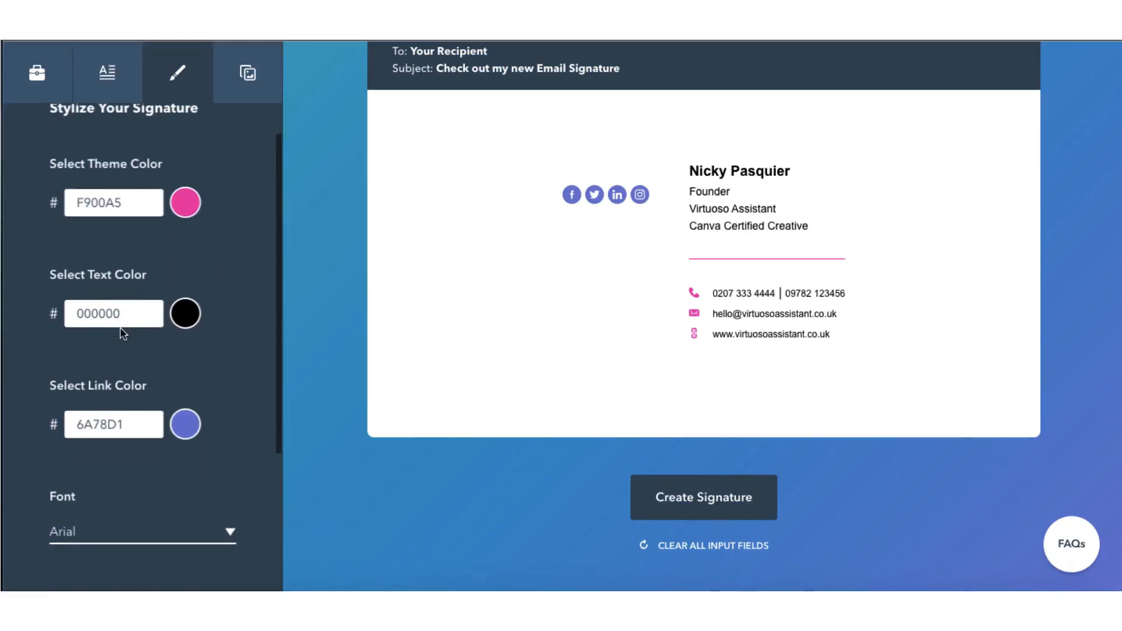
{"action": "scroll", "scroll_direction": "down", "scroll_amount": 3}
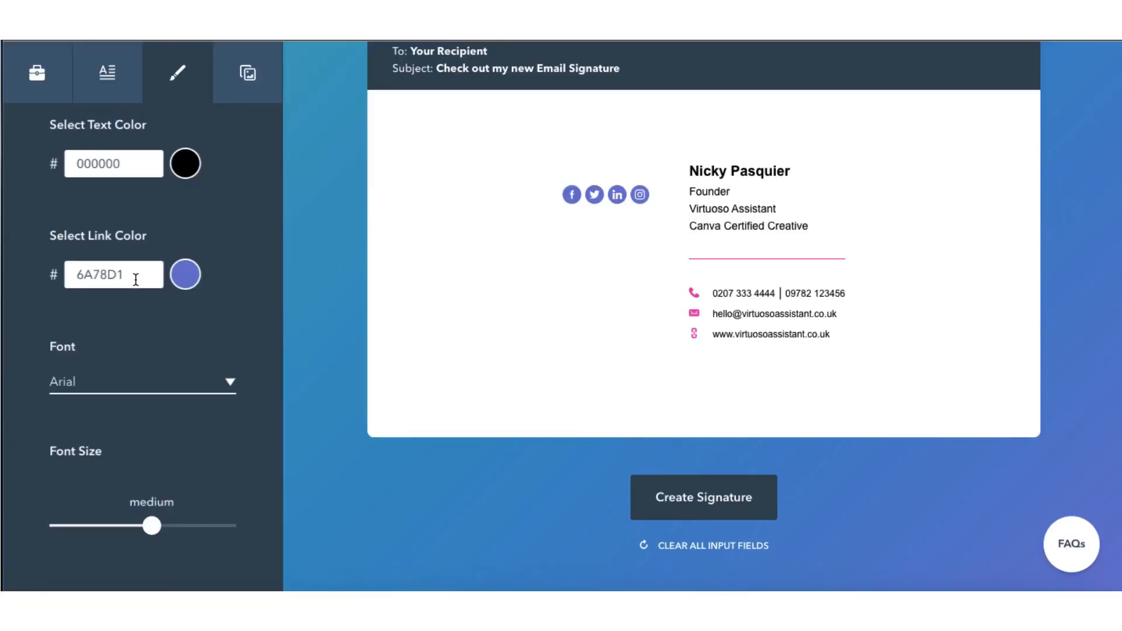
{"action": "type", "text": "FFA51D"}
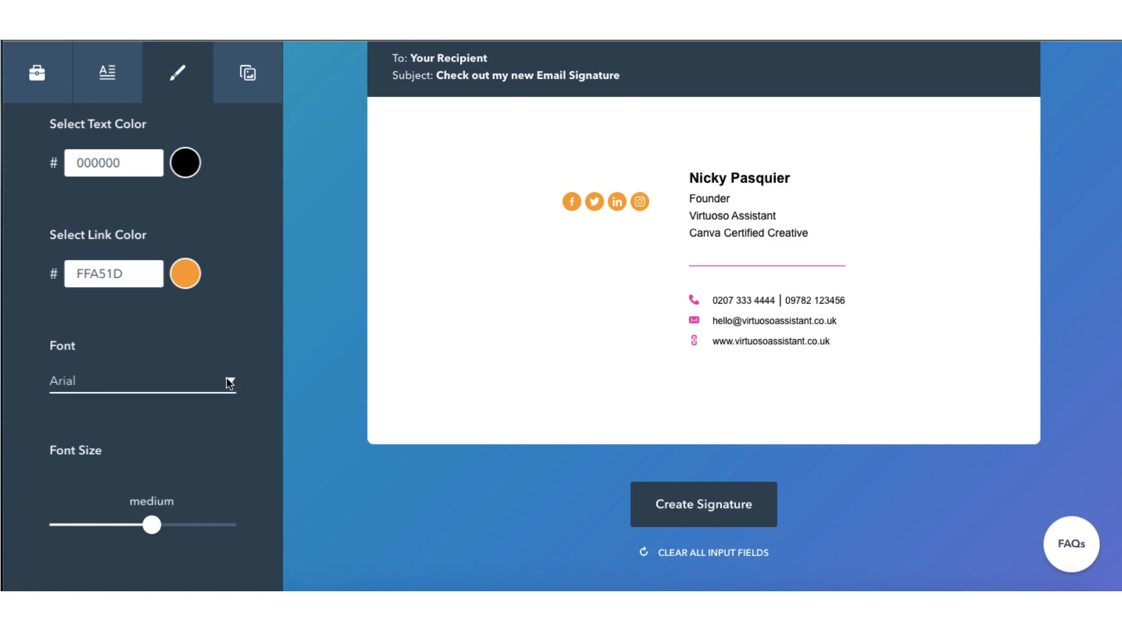
{"action": "left_click", "coordinate": [141, 380]}
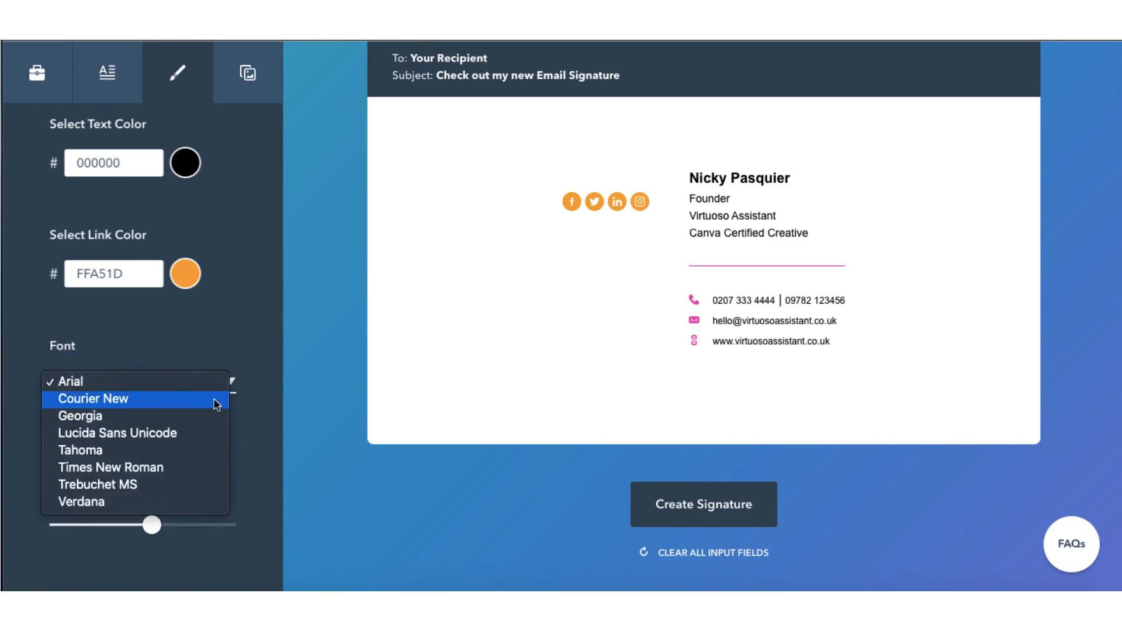
{"action": "left_click", "coordinate": [69, 381]}
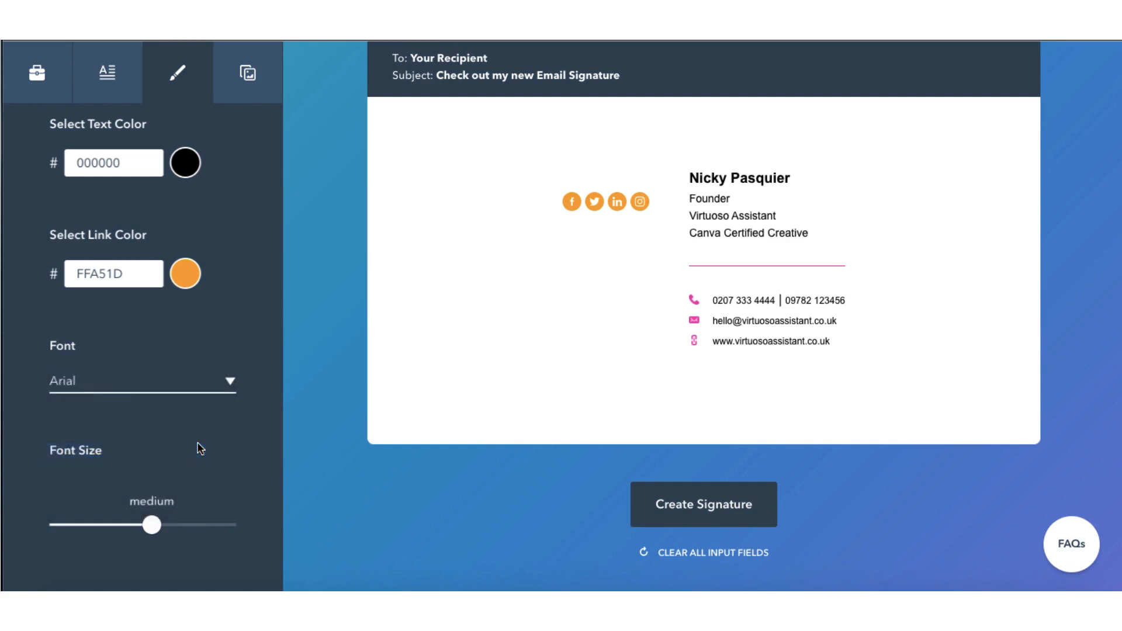
{"action": "left_click", "coordinate": [141, 380]}
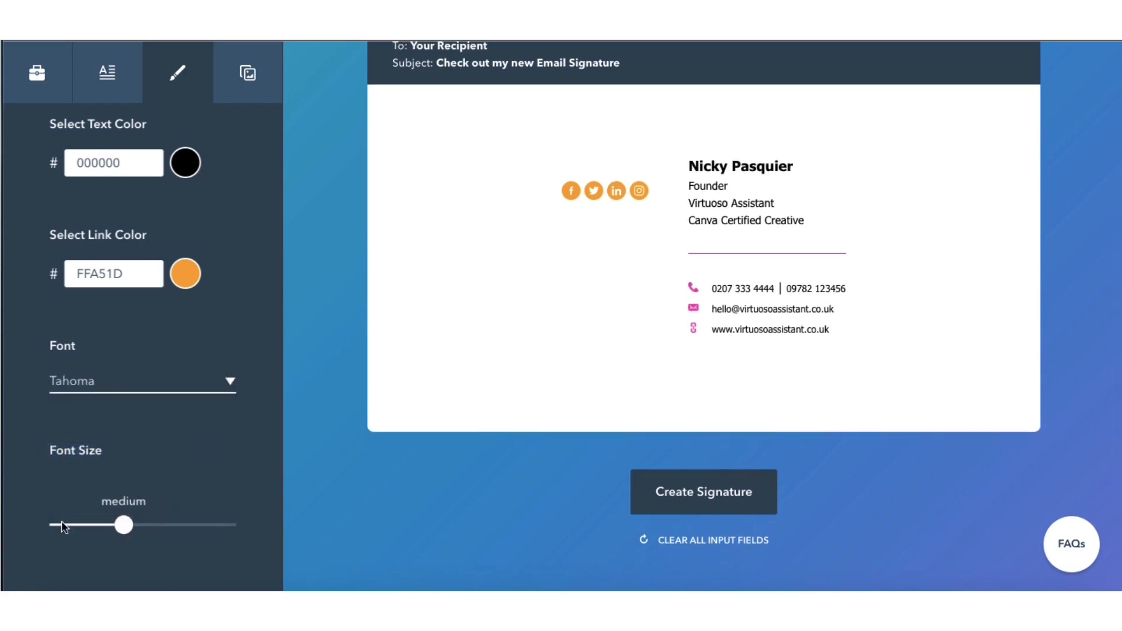
{"action": "left_click_drag", "start_coordinate": [124, 525], "coordinate": [122, 526]}
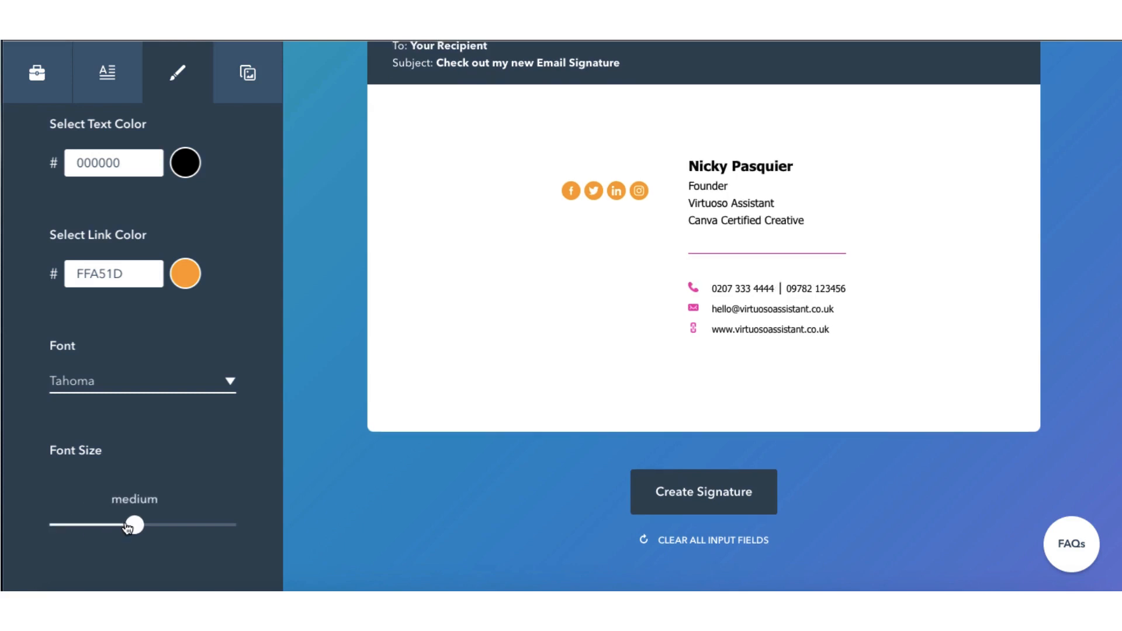
{"action": "left_click_drag", "start_coordinate": [128, 526], "coordinate": [231, 525]}
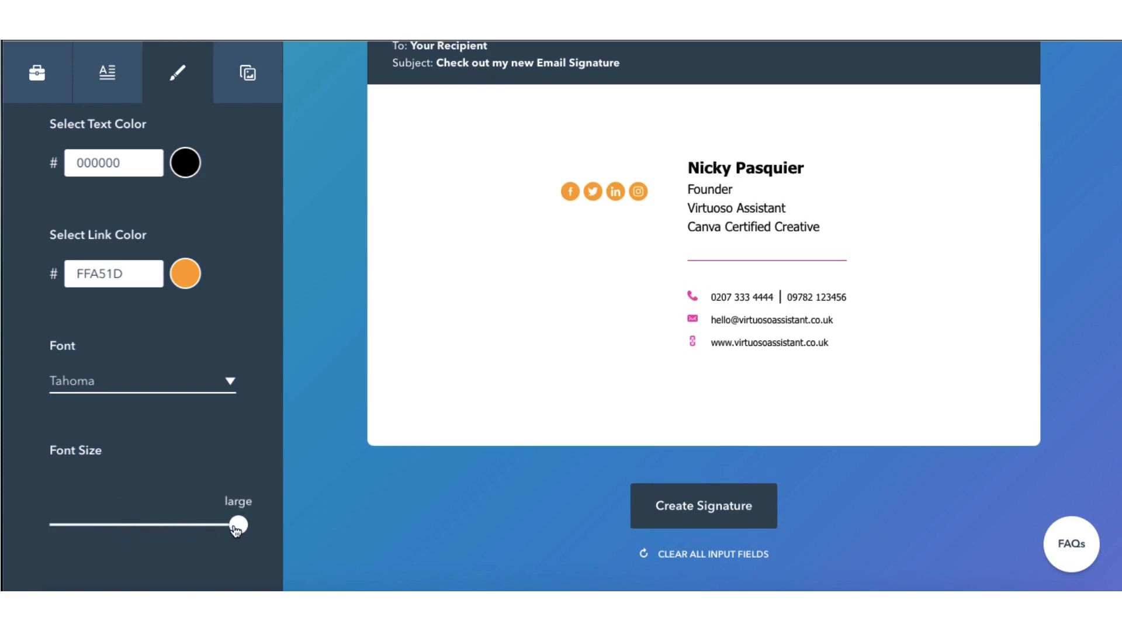
{"action": "left_click_drag", "start_coordinate": [236, 526], "coordinate": [142, 460]}
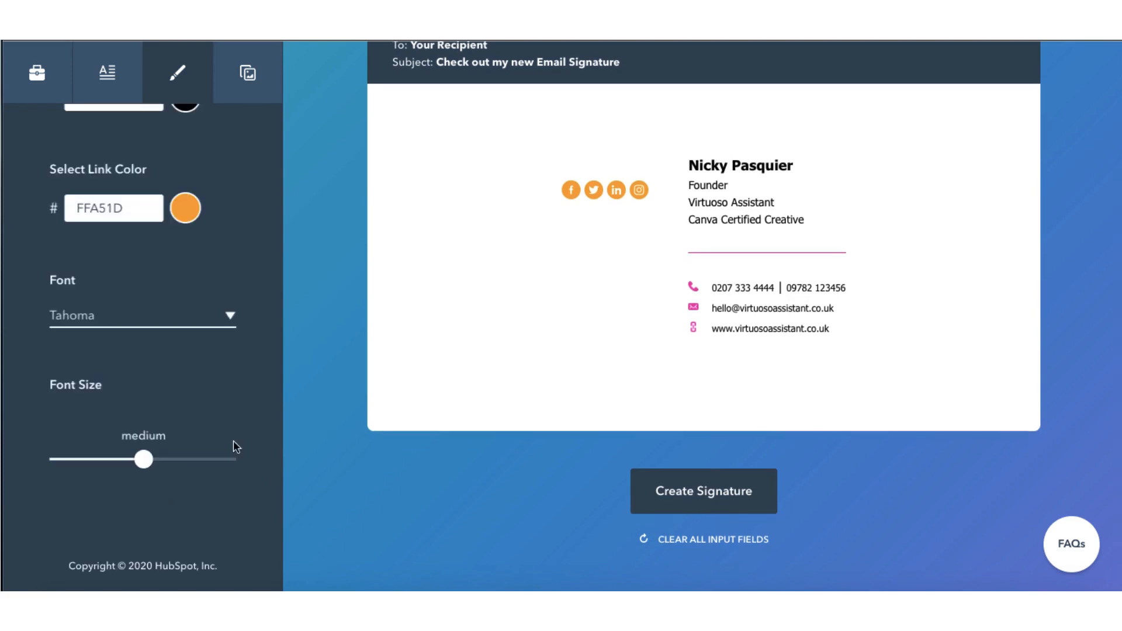
{"action": "left_click", "coordinate": [247, 73]}
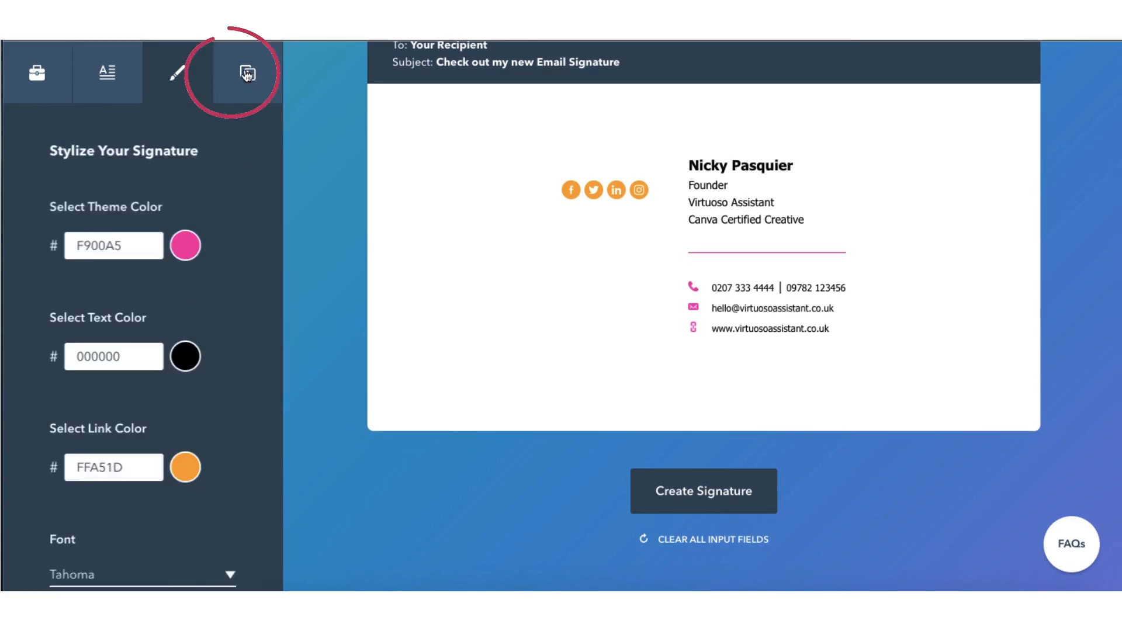
Show the Images section with profile picture, company logo and call-to-action fields.
{"action": "left_click", "coordinate": [247, 73]}
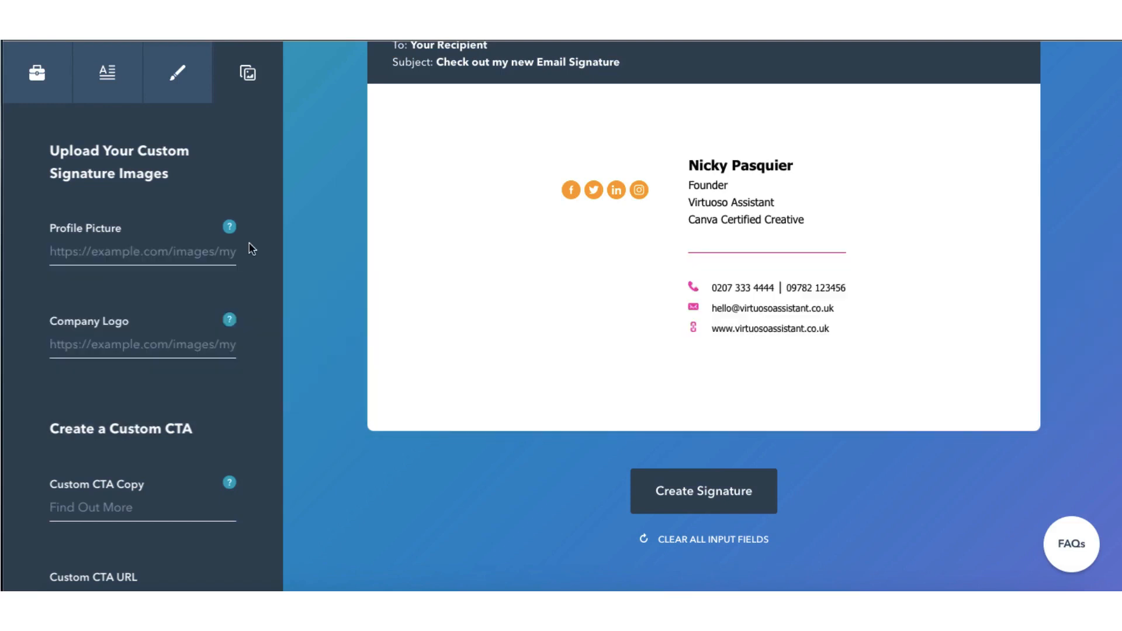
{"action": "mouse_move", "coordinate": [351, 149]}
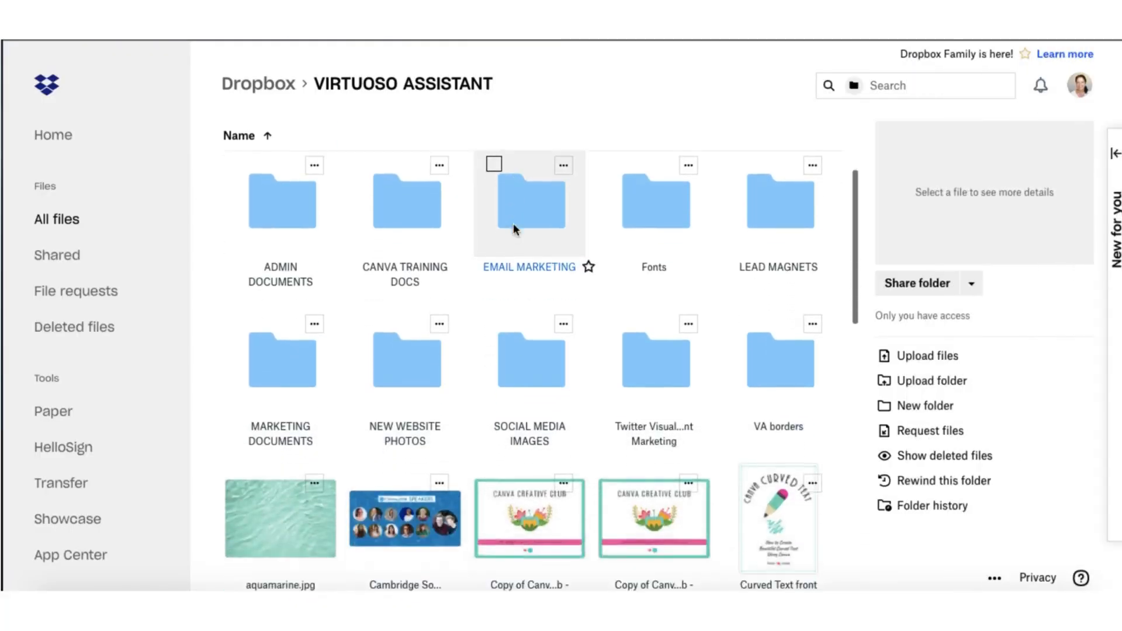
Copy a Dropbox view link to Nicky Pasquier Brand Bio Photo.png from the SOCIAL MEDIA IMAGES folder.
{"action": "double_click", "coordinate": [529, 351]}
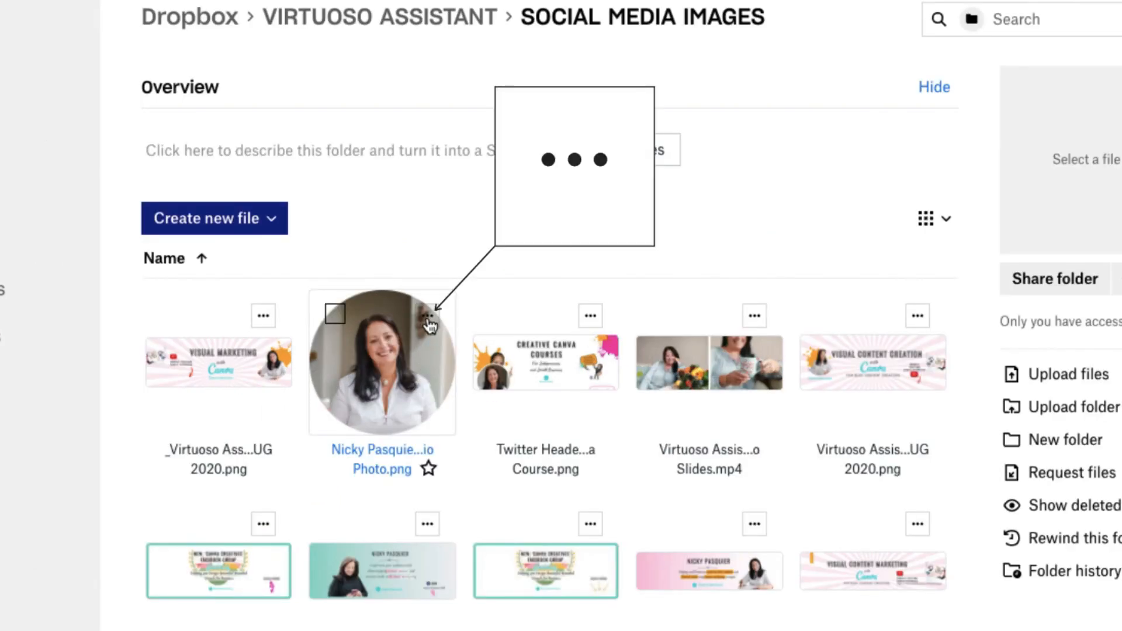
{"action": "left_click", "coordinate": [426, 315]}
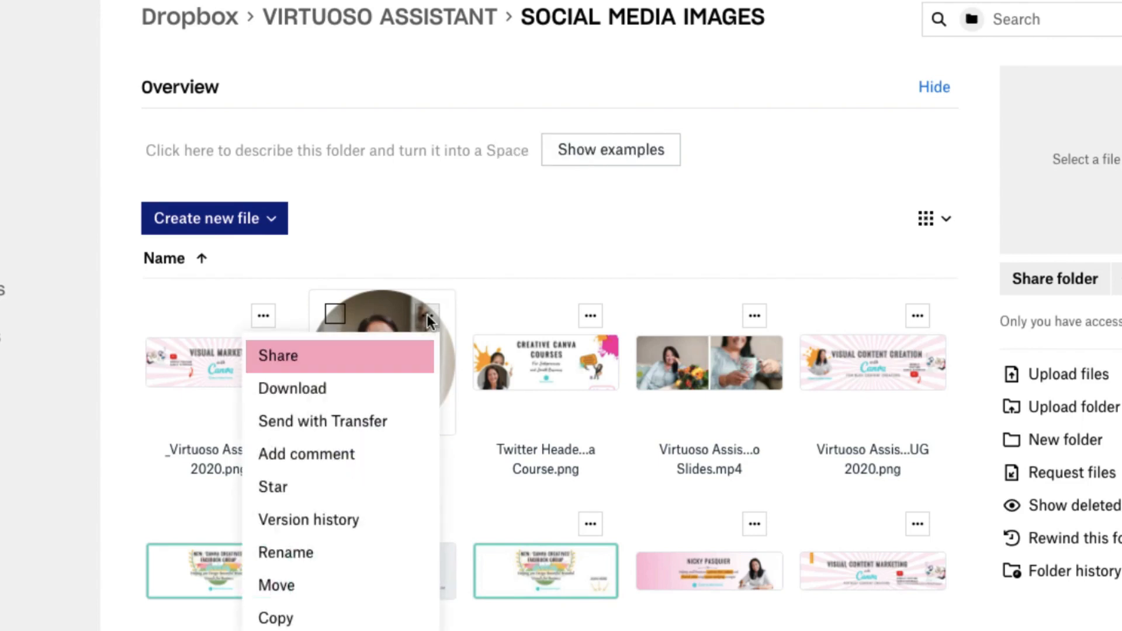
{"action": "left_click", "coordinate": [277, 355]}
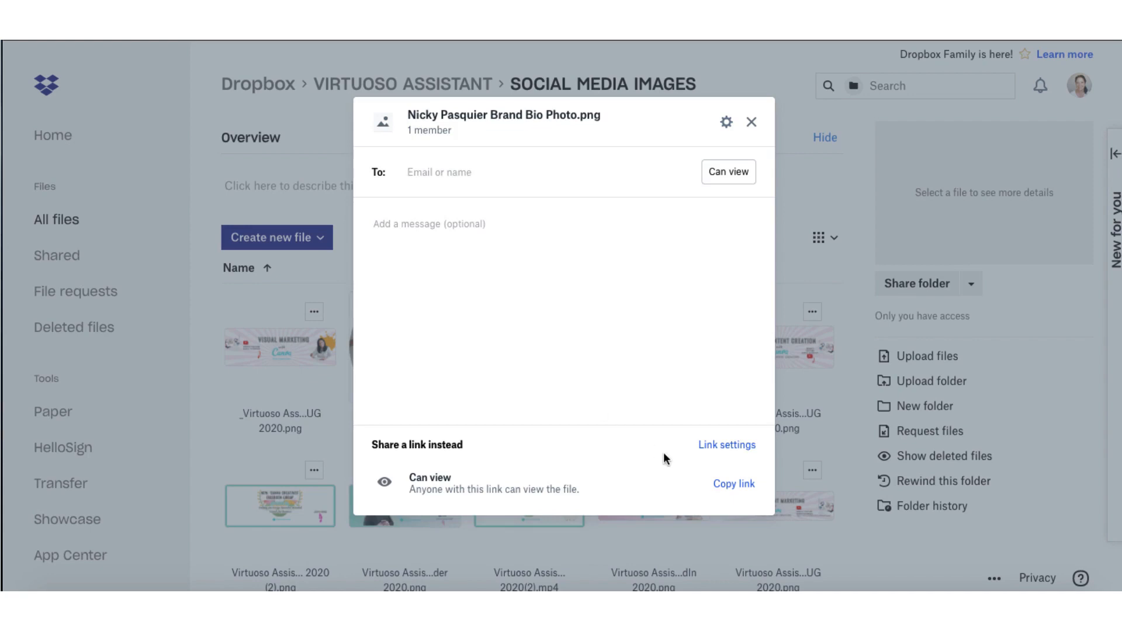
{"action": "left_click", "coordinate": [733, 485]}
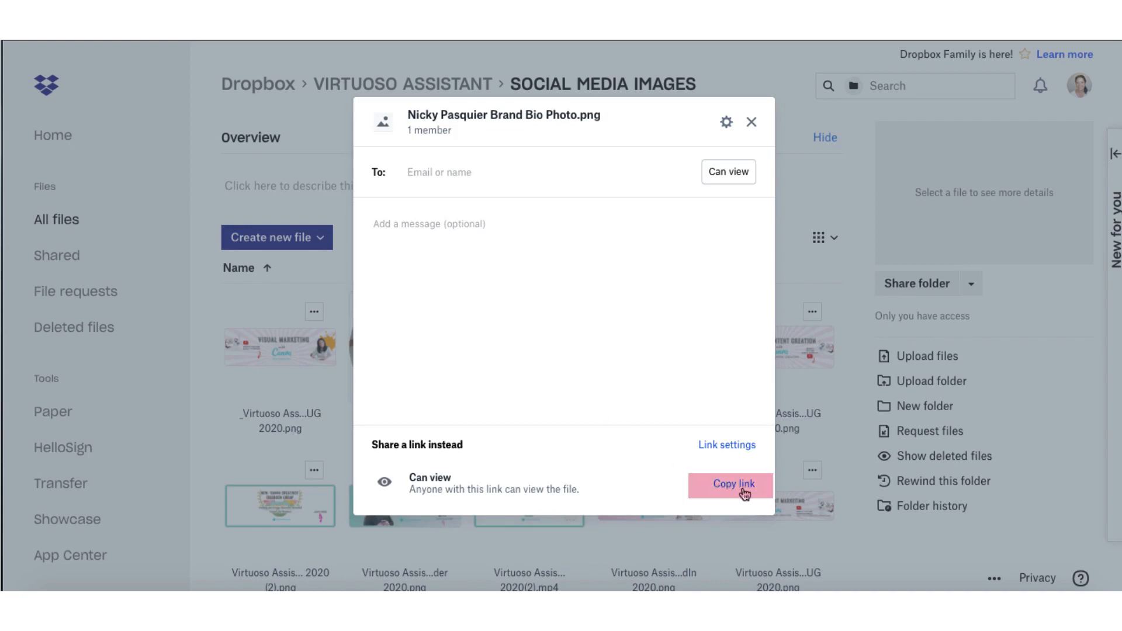
{"action": "left_click", "coordinate": [752, 122]}
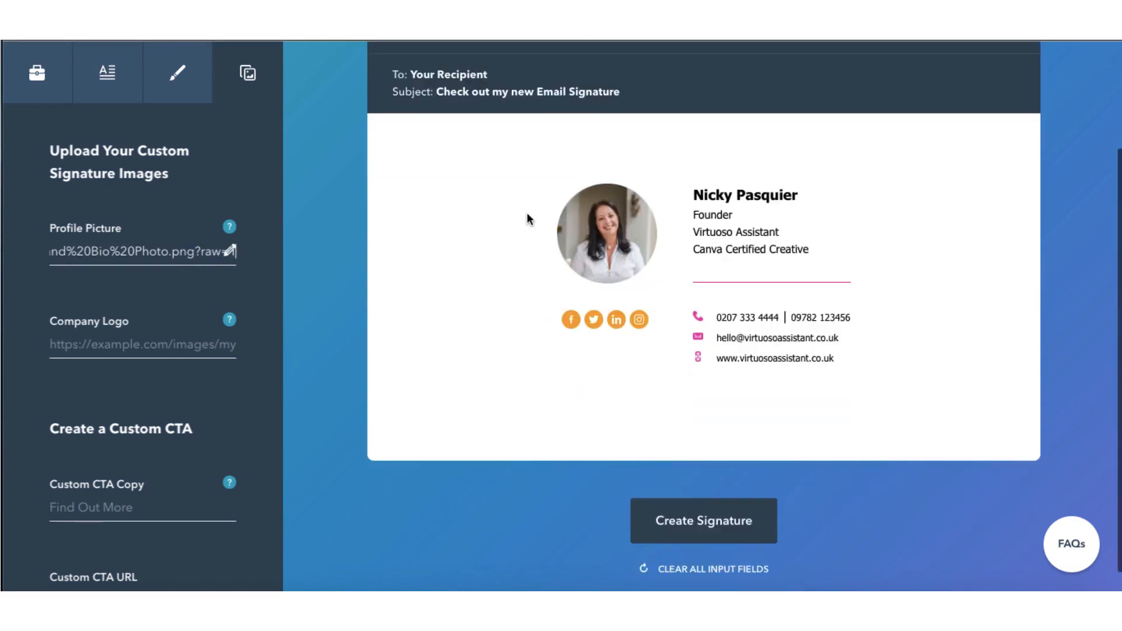
{"action": "mouse_move", "coordinate": [103, 335]}
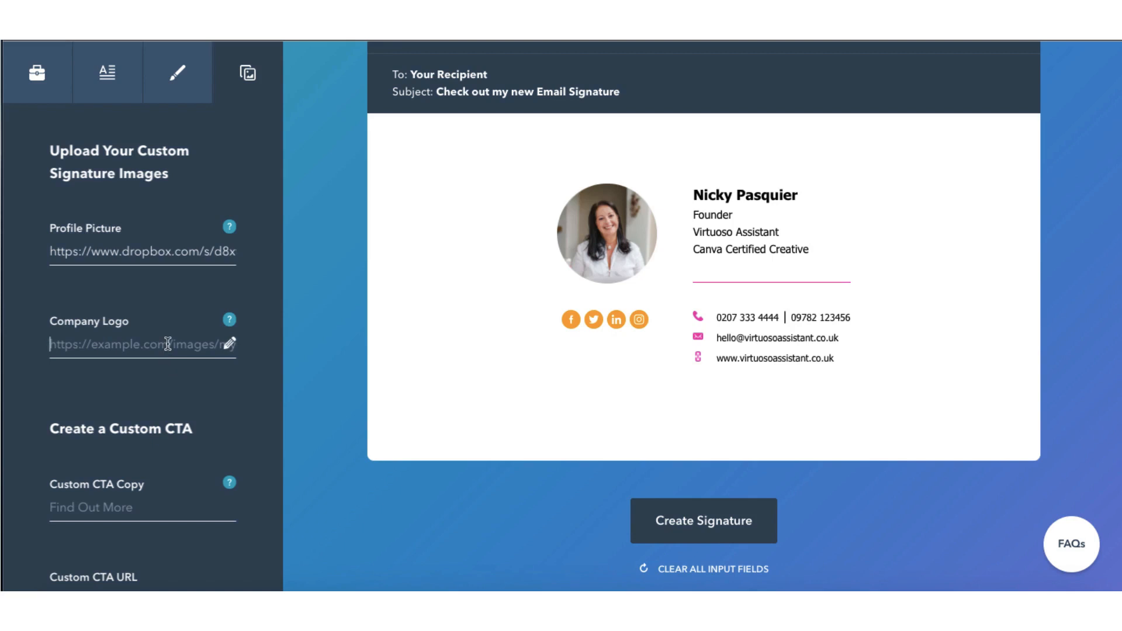
{"action": "mouse_move", "coordinate": [285, 320]}
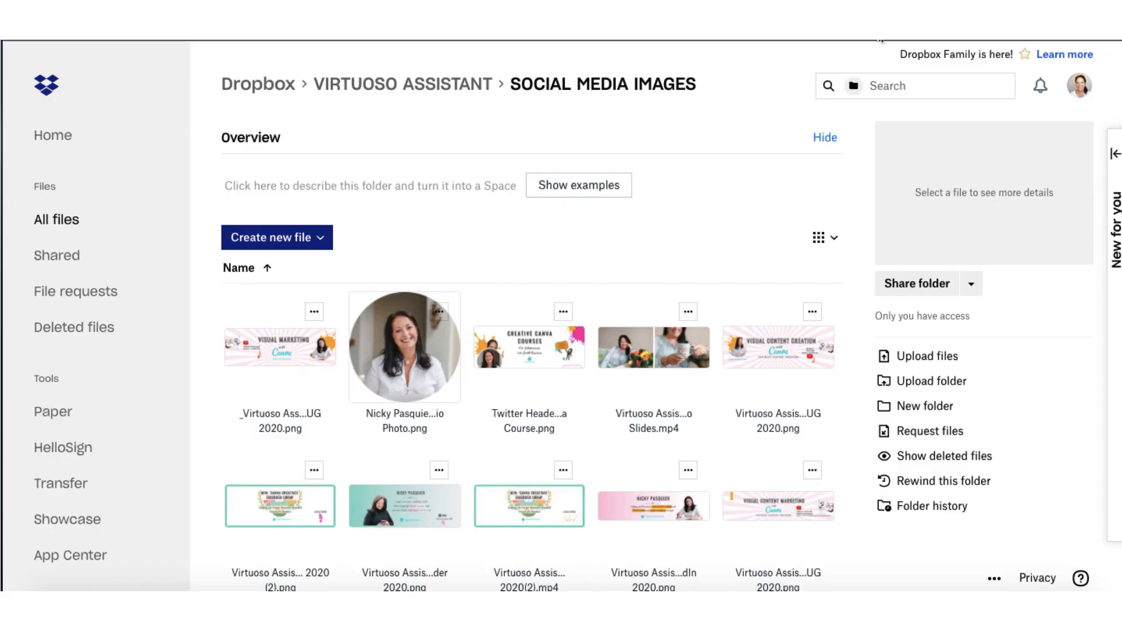
Create a Dropbox view link for VA logo (small button).png in the NEW WEBSITE PHOTOS folder.
{"action": "left_click", "coordinate": [401, 84]}
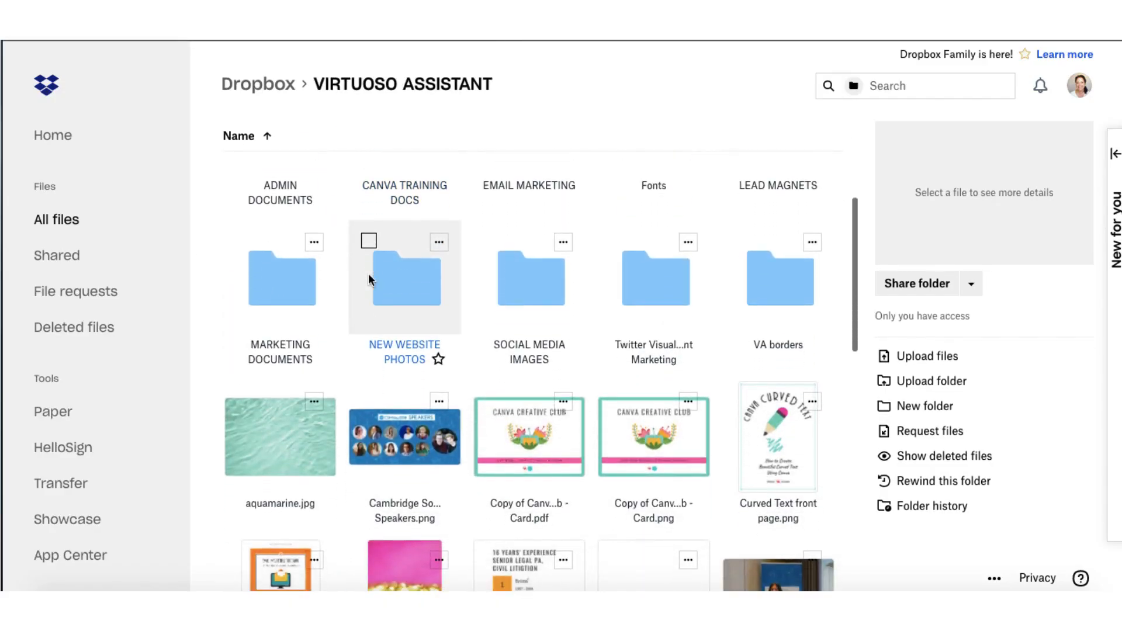
{"action": "double_click", "coordinate": [404, 277]}
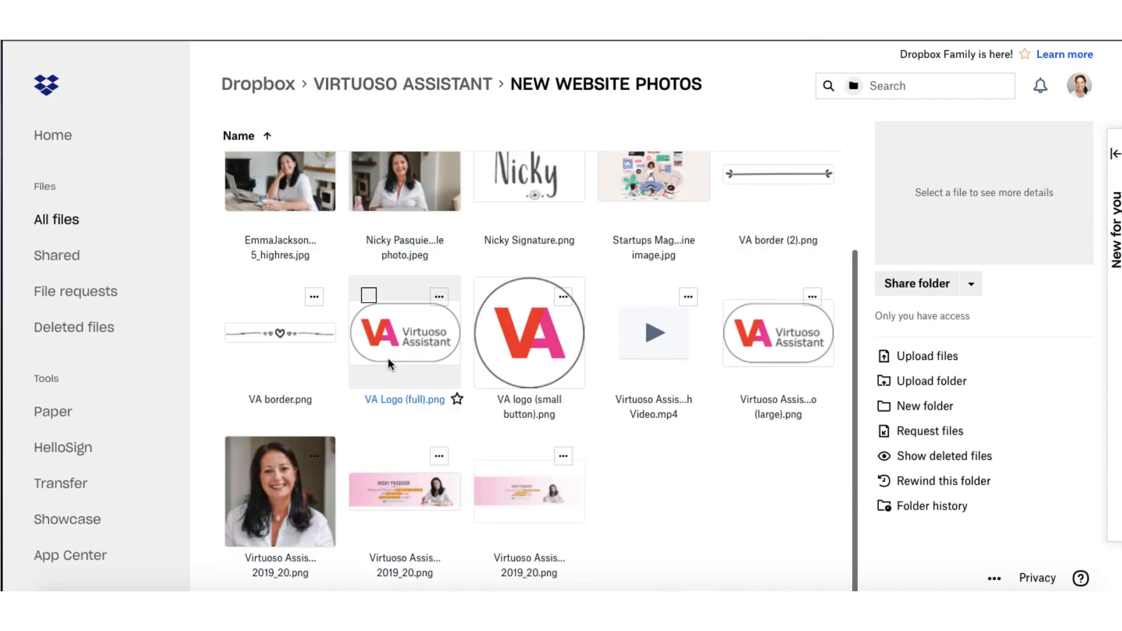
{"action": "left_click", "coordinate": [529, 331]}
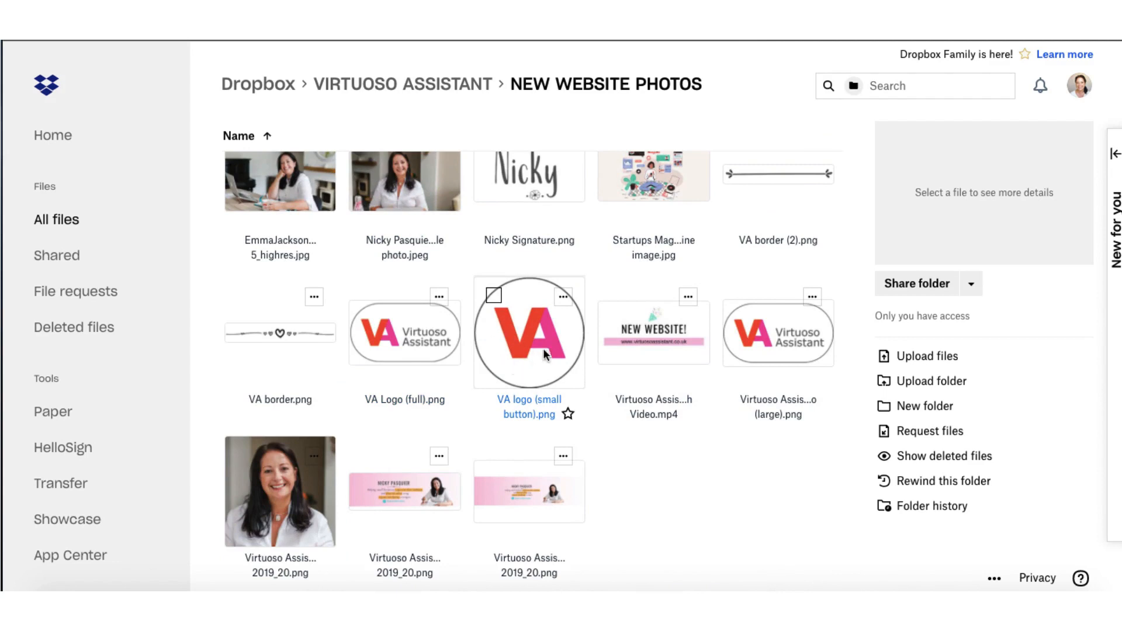
{"action": "mouse_move", "coordinate": [564, 296]}
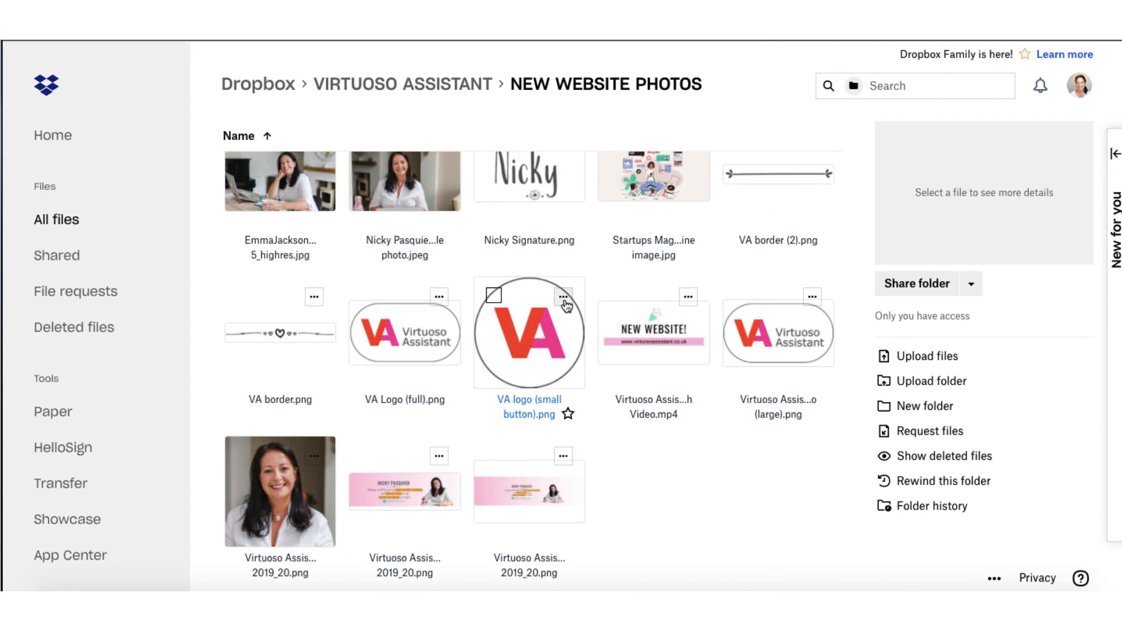
{"action": "left_click", "coordinate": [562, 296]}
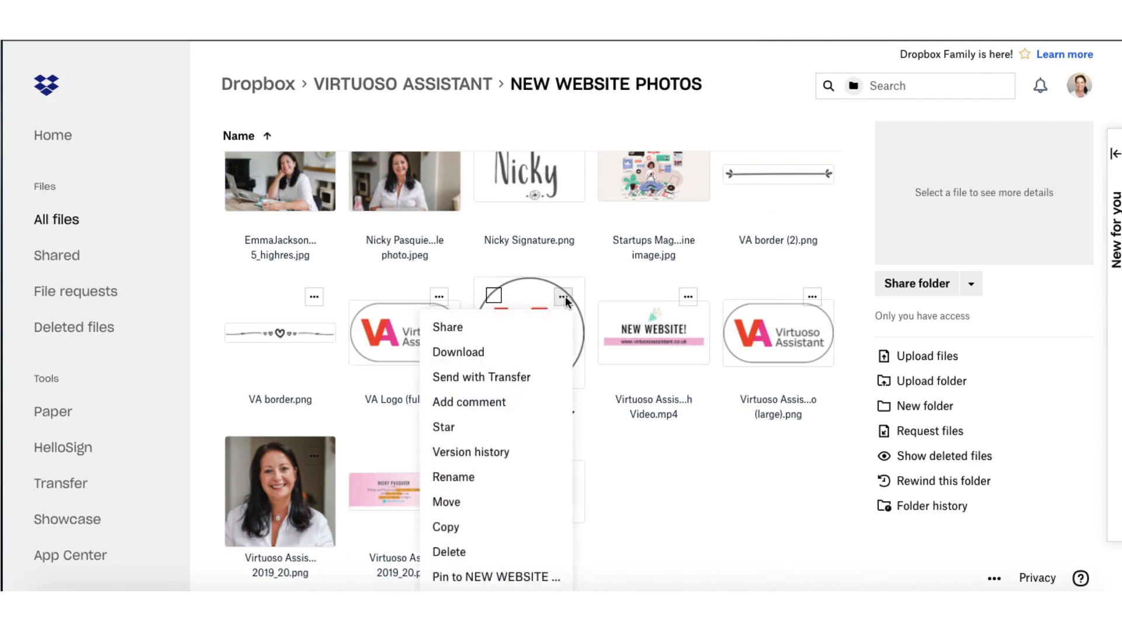
{"action": "left_click", "coordinate": [447, 328]}
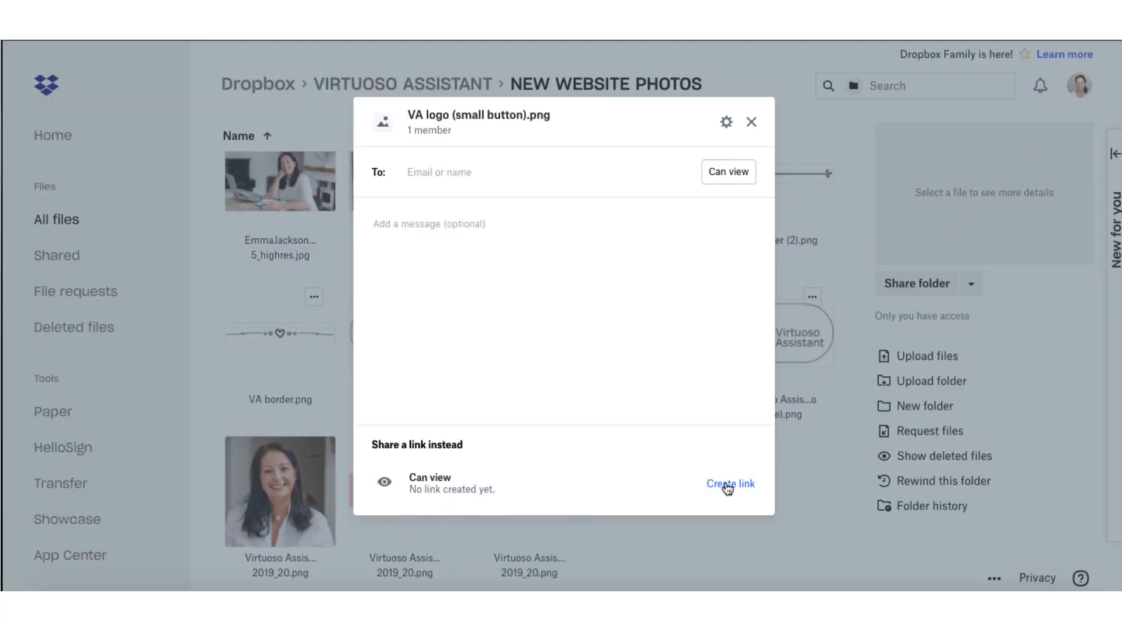
{"action": "left_click", "coordinate": [730, 484]}
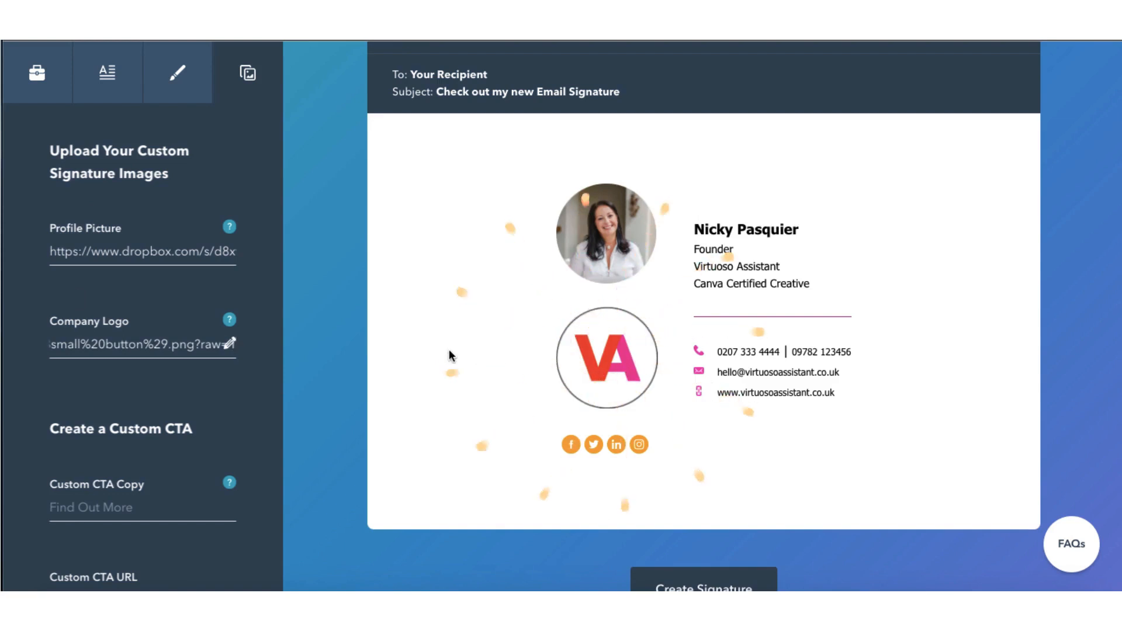
With the VA logo link pasted into Company Logo, scroll the panel down to the CTA settings.
{"action": "scroll", "scroll_direction": "down", "scroll_amount": 3}
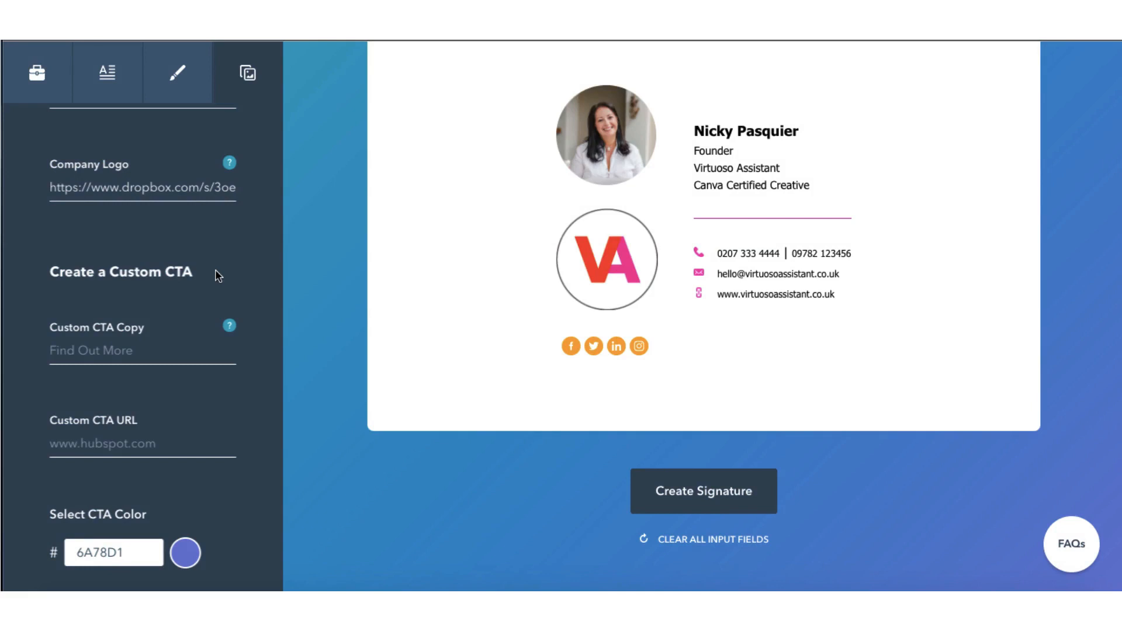
{"action": "mouse_move", "coordinate": [194, 301]}
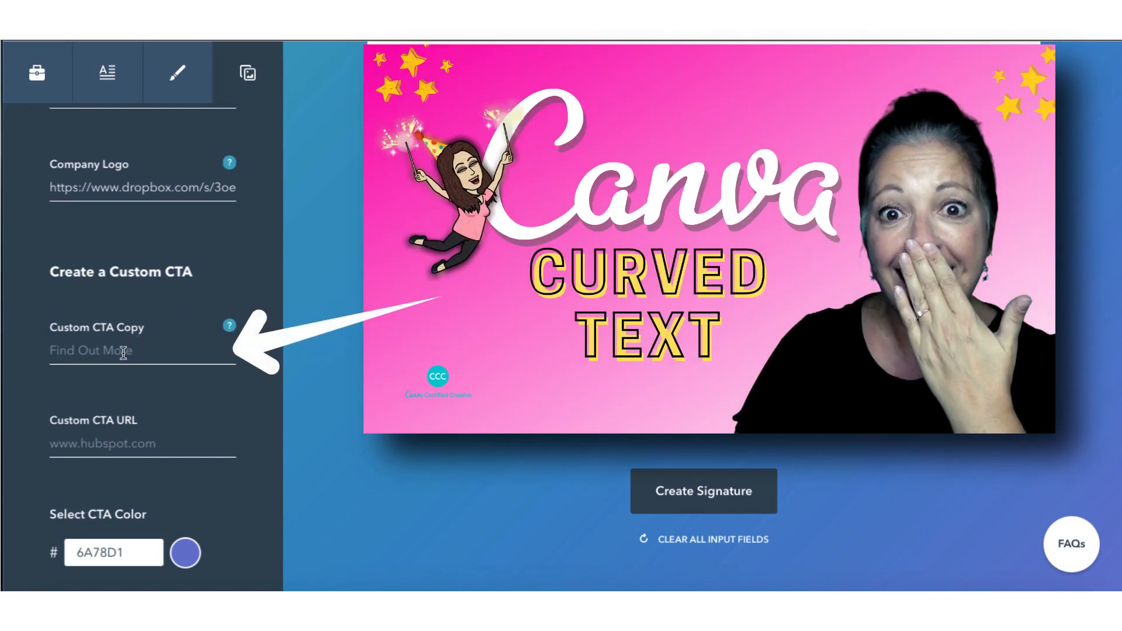
{"action": "type", "text": "Canva Curved Text Tutorial"}
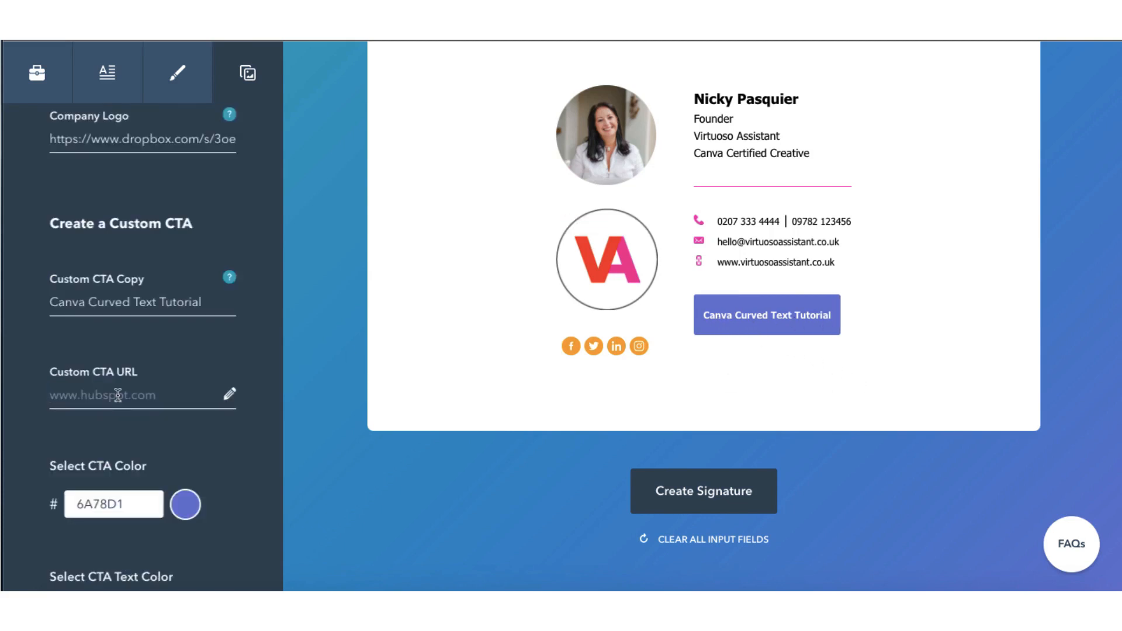
{"action": "left_click", "coordinate": [107, 395]}
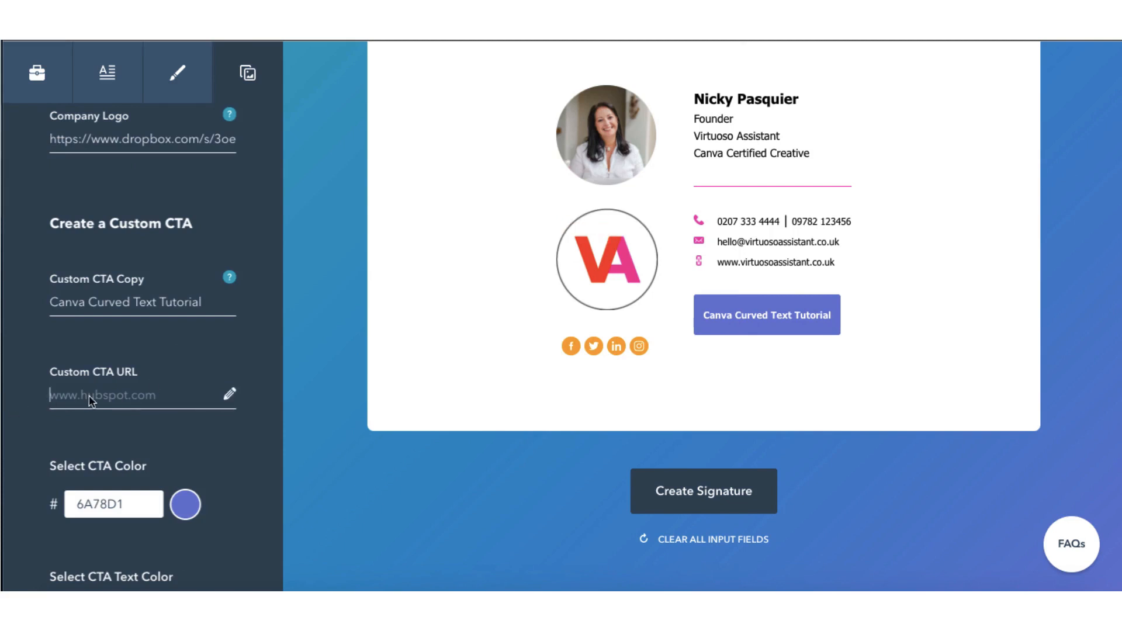
{"action": "type", "text": "https://youtu.be/SH3wiNW-mfE"}
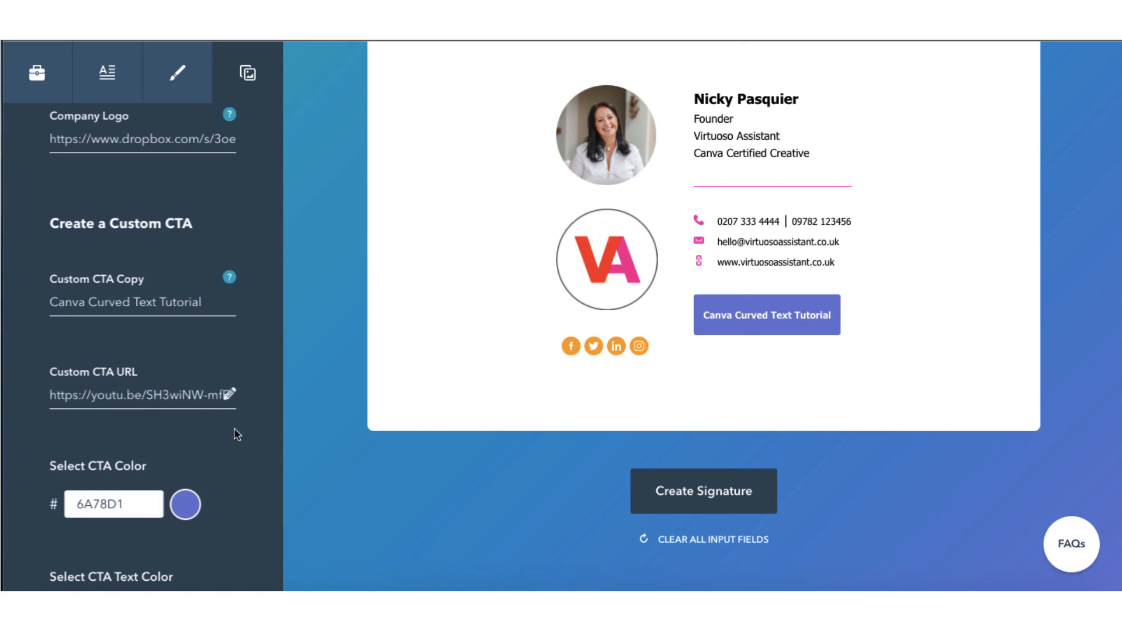
Change the CTA text colour from FFFFFF to dark 141313 on the orange FFA51D button.
{"action": "scroll", "scroll_direction": "down", "scroll_amount": 3}
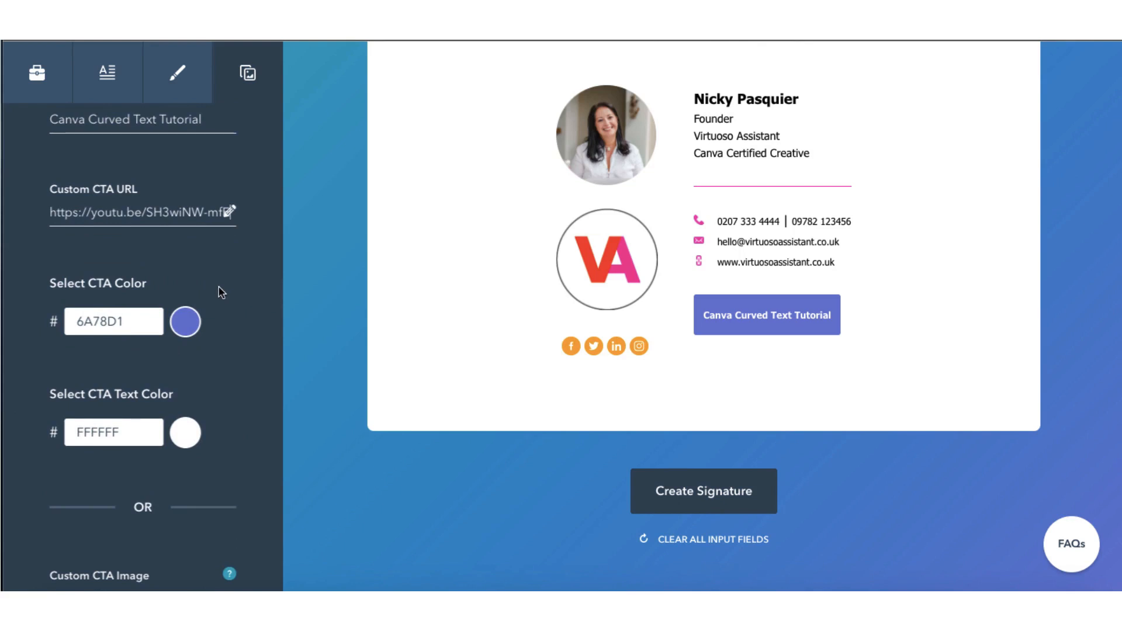
{"action": "left_click", "coordinate": [185, 322]}
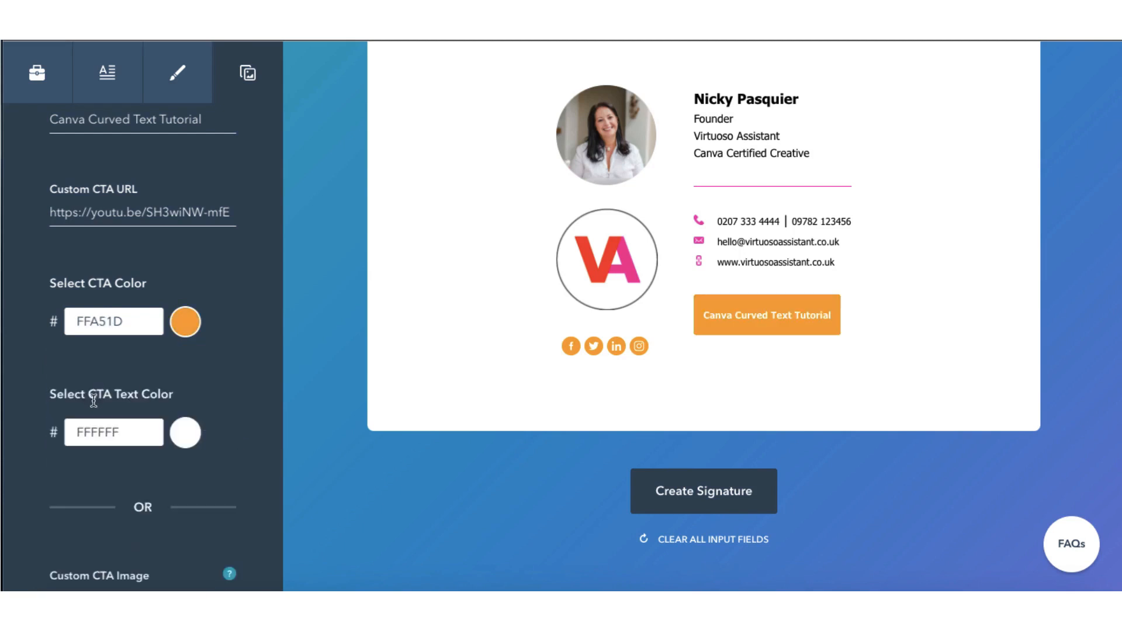
{"action": "left_click", "coordinate": [184, 433]}
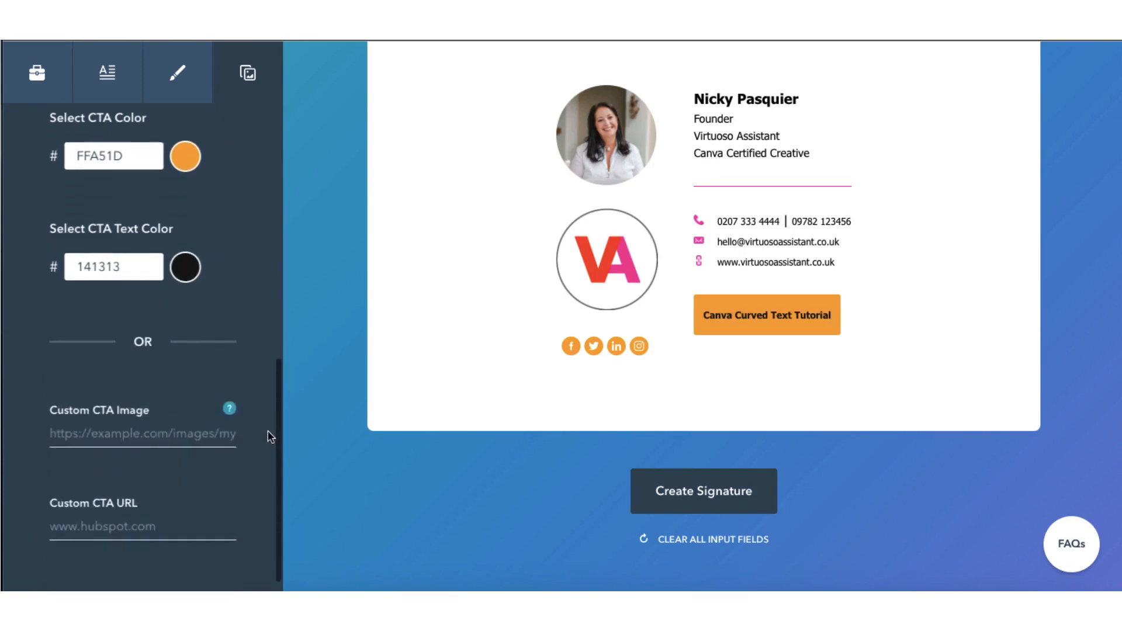
{"action": "scroll", "scroll_direction": "down", "scroll_amount": 3}
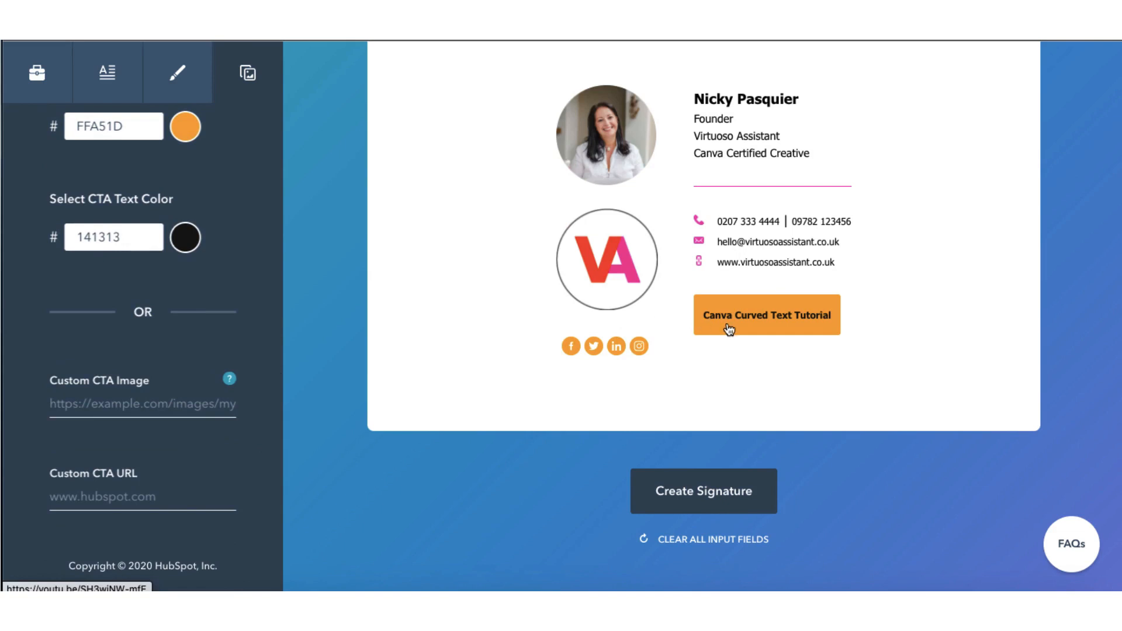
{"action": "mouse_move", "coordinate": [729, 322]}
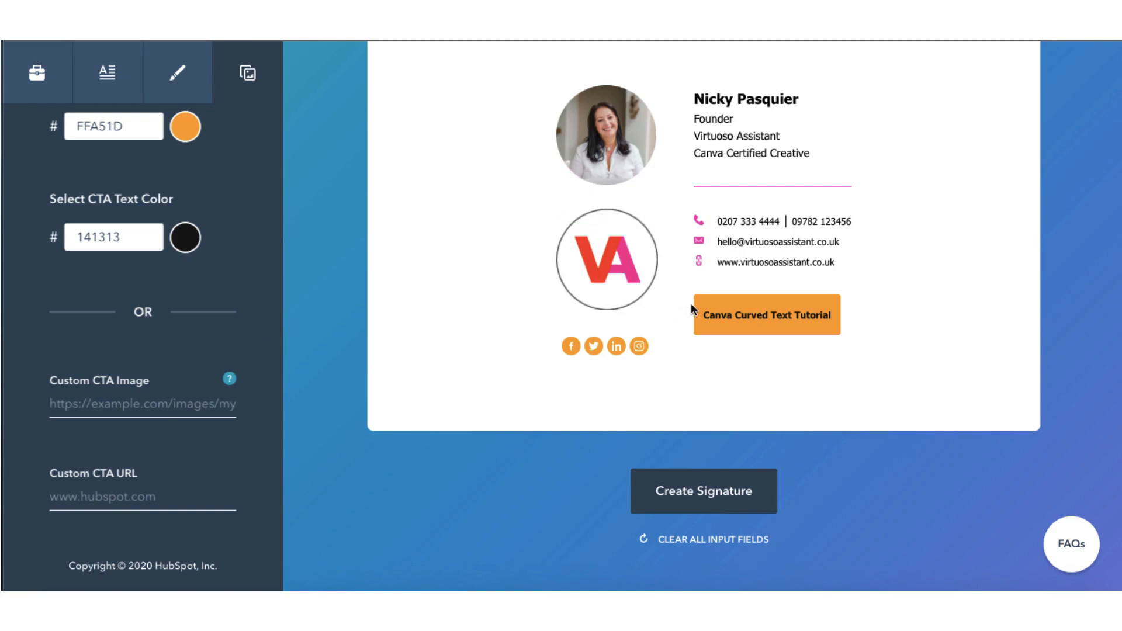
{"action": "mouse_move", "coordinate": [259, 322]}
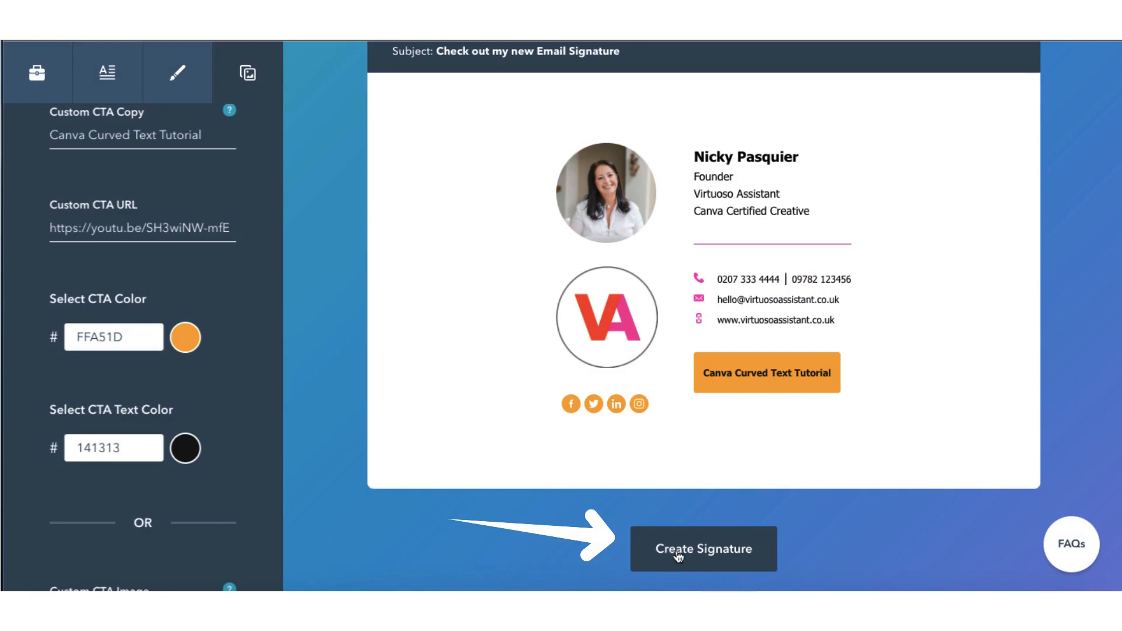
Create and copy the finished signature, view the Add to Gmail instructions, then close them.
{"action": "left_click", "coordinate": [702, 549]}
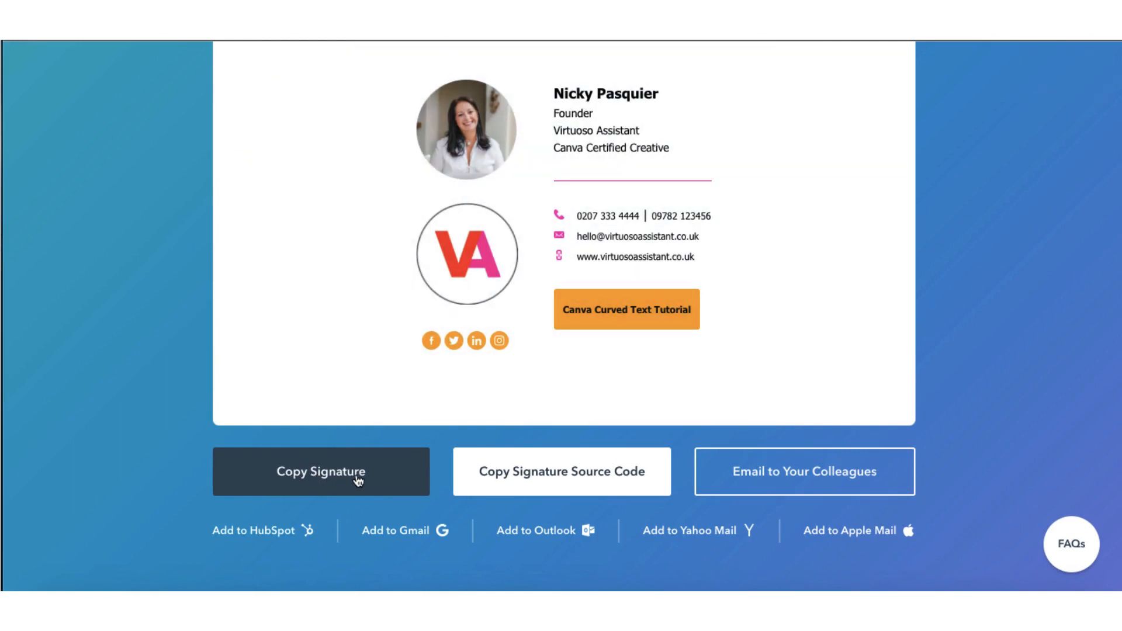
{"action": "mouse_move", "coordinate": [587, 483]}
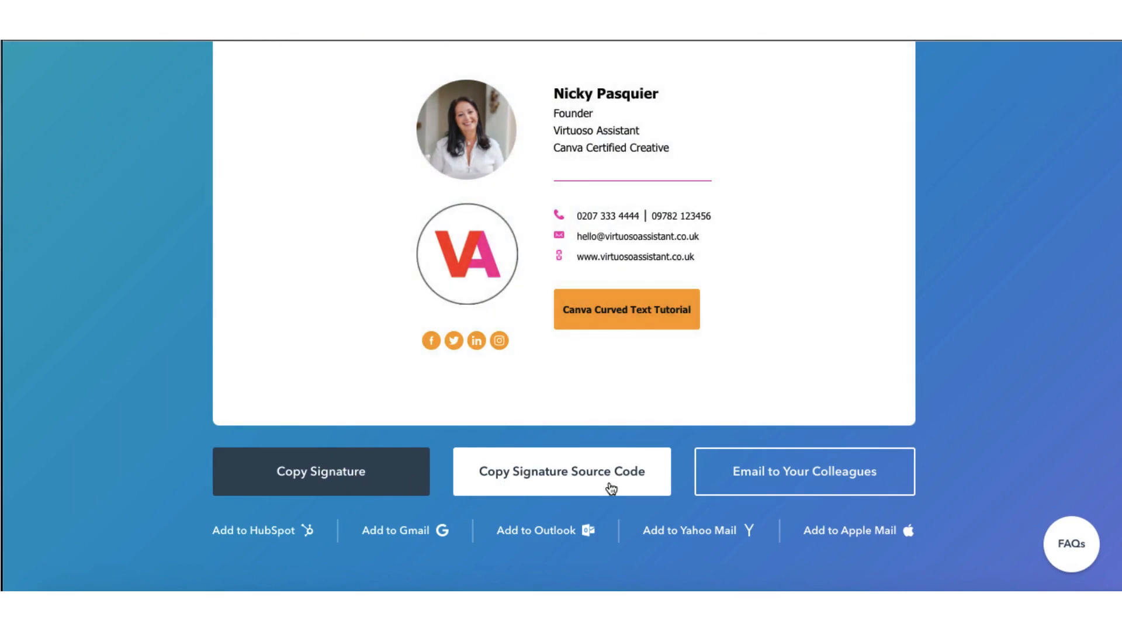
{"action": "left_click", "coordinate": [803, 472]}
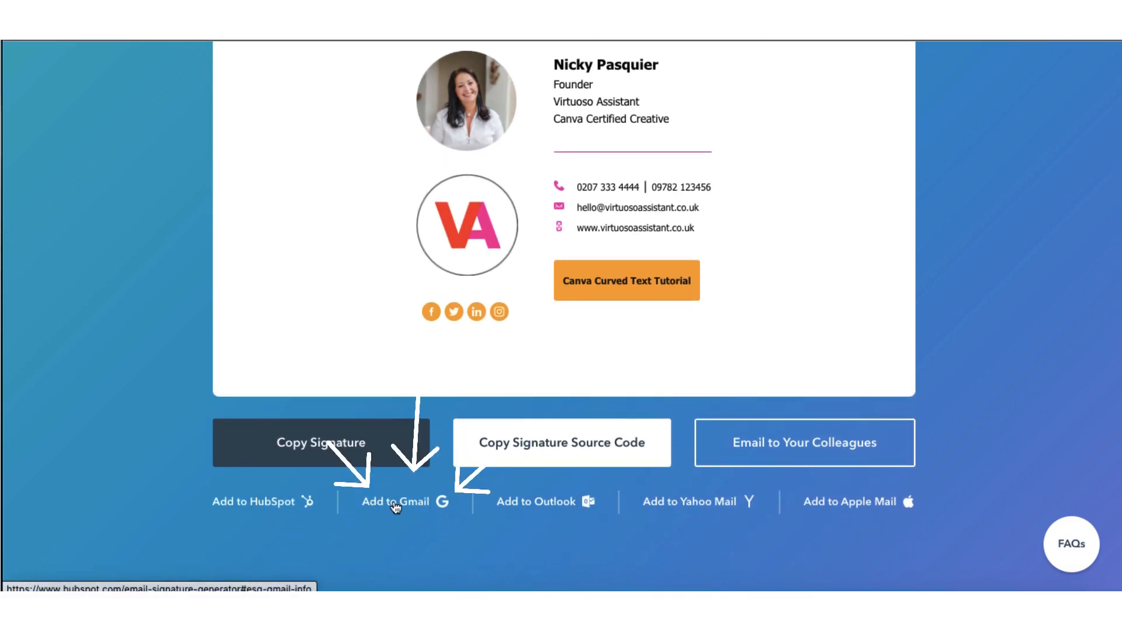
{"action": "mouse_move", "coordinate": [422, 509]}
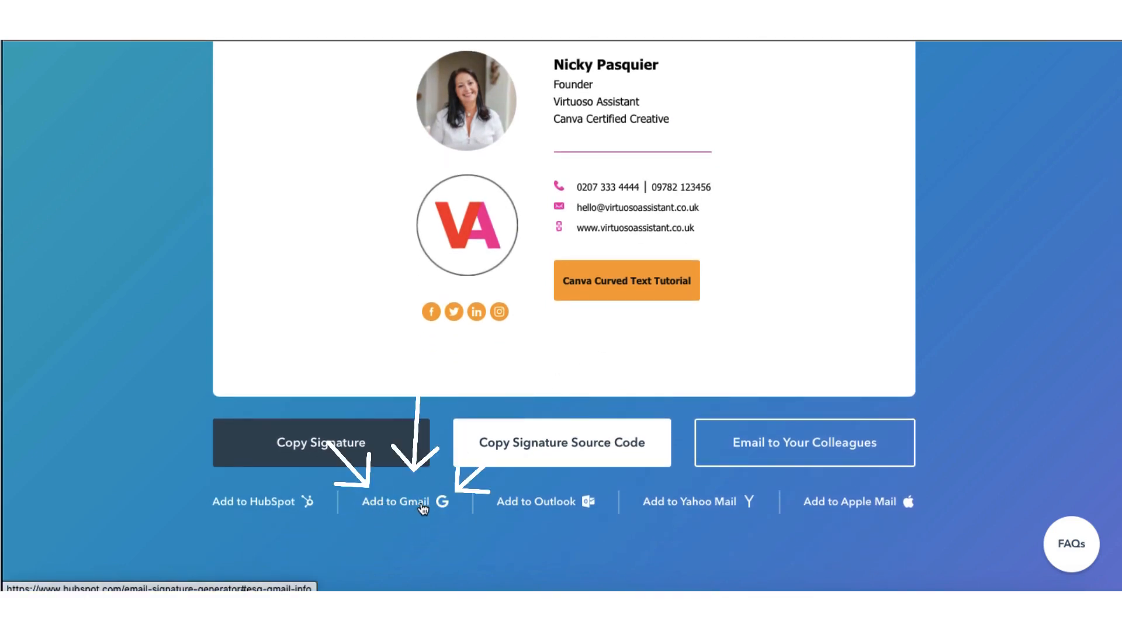
{"action": "left_click", "coordinate": [396, 502]}
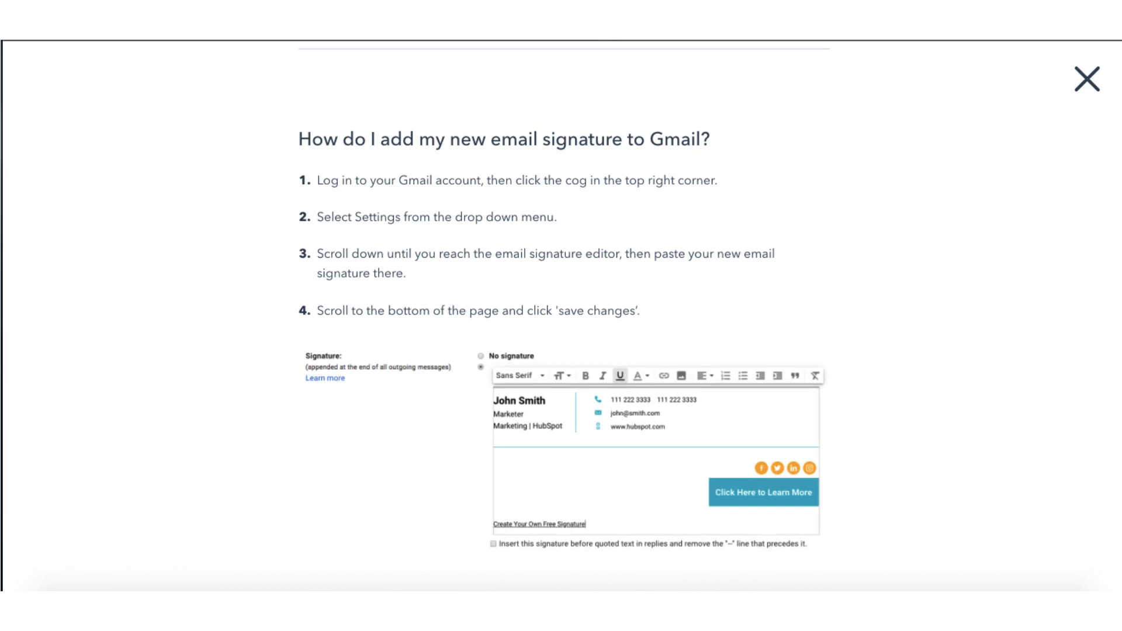
{"action": "left_click", "coordinate": [1087, 79]}
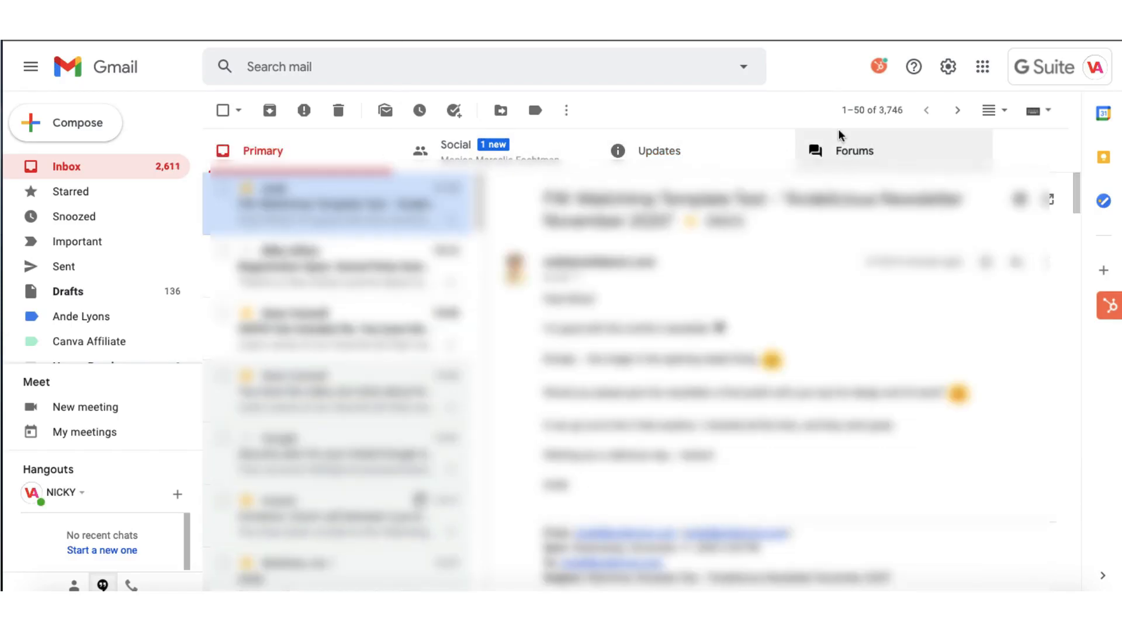
{"action": "mouse_move", "coordinate": [947, 66]}
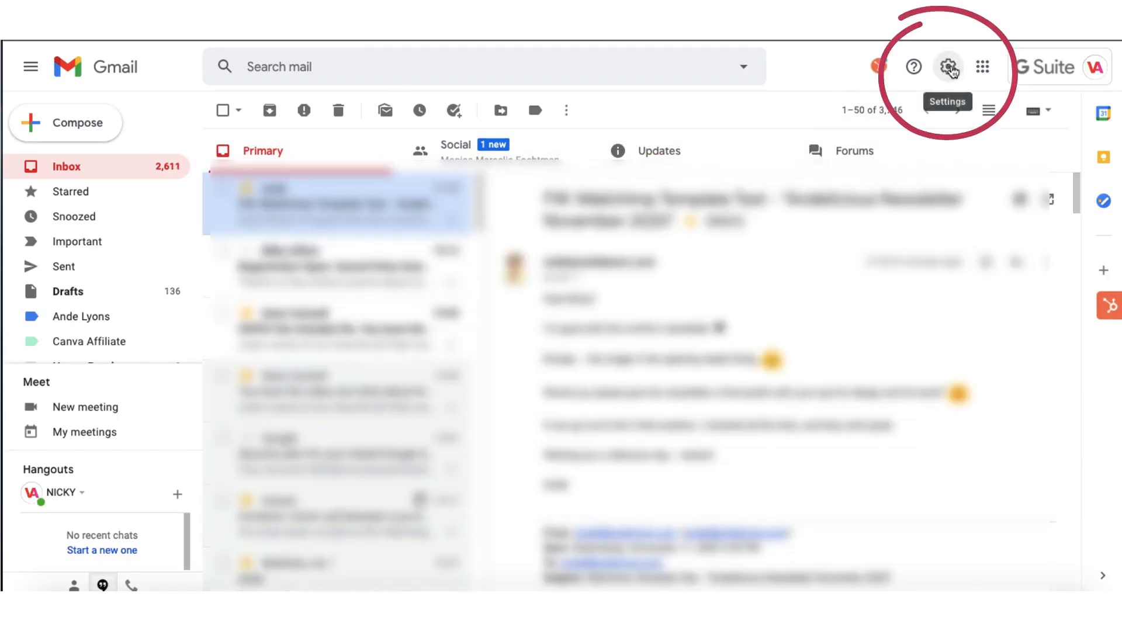
Reach the empty Signature section on Gmail's full General settings page via See all settings.
{"action": "left_click", "coordinate": [948, 66]}
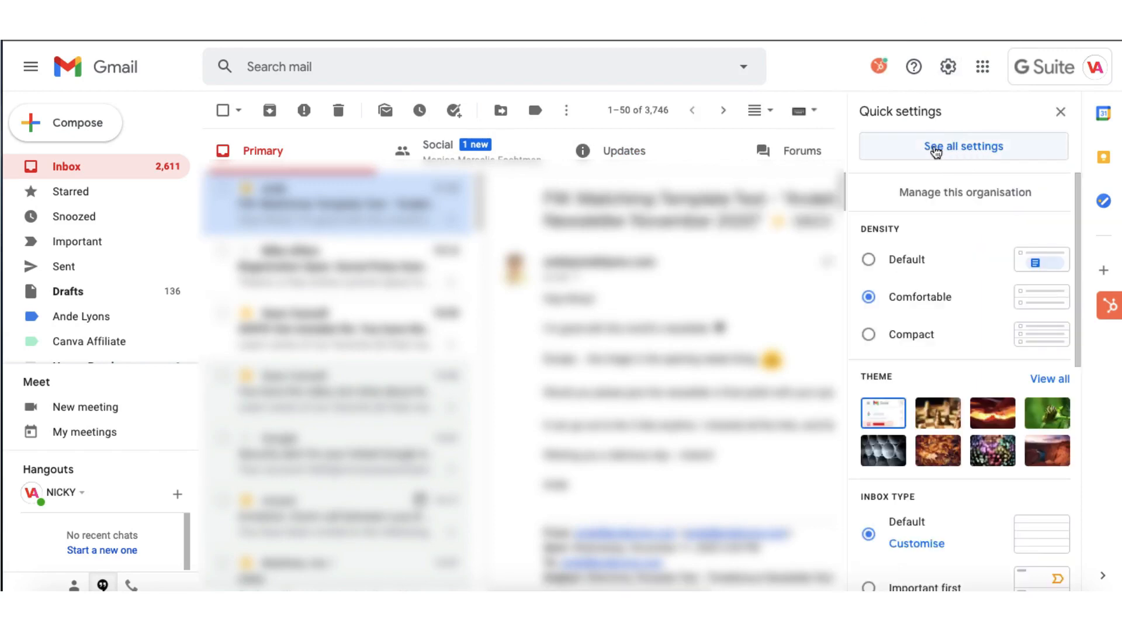
{"action": "left_click", "coordinate": [962, 146]}
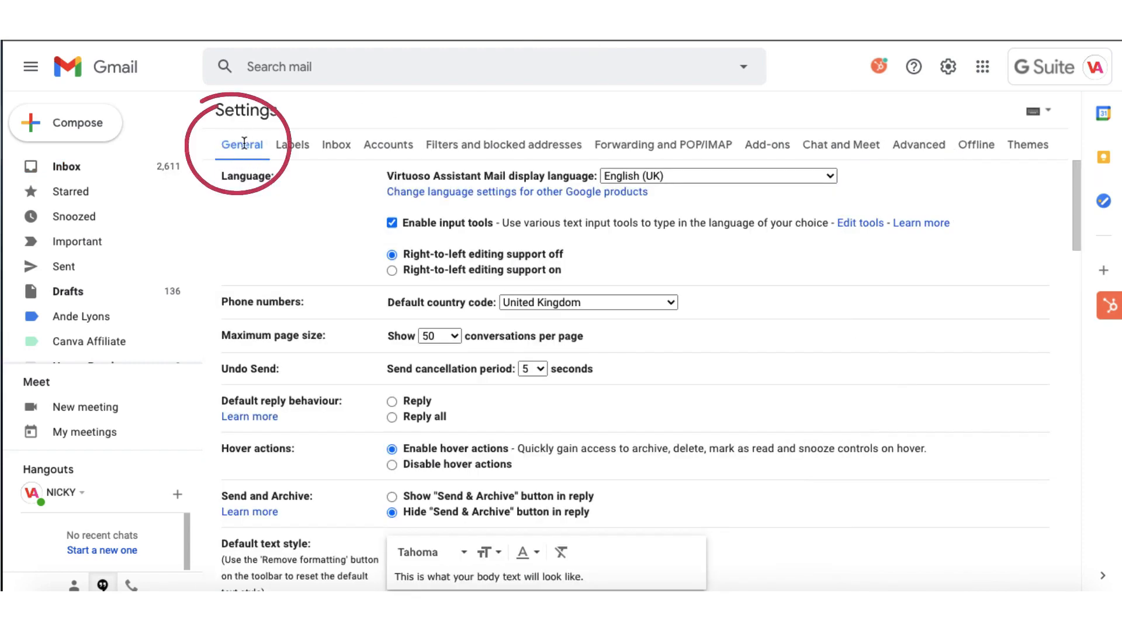
{"action": "scroll", "scroll_direction": "down", "scroll_amount": 3}
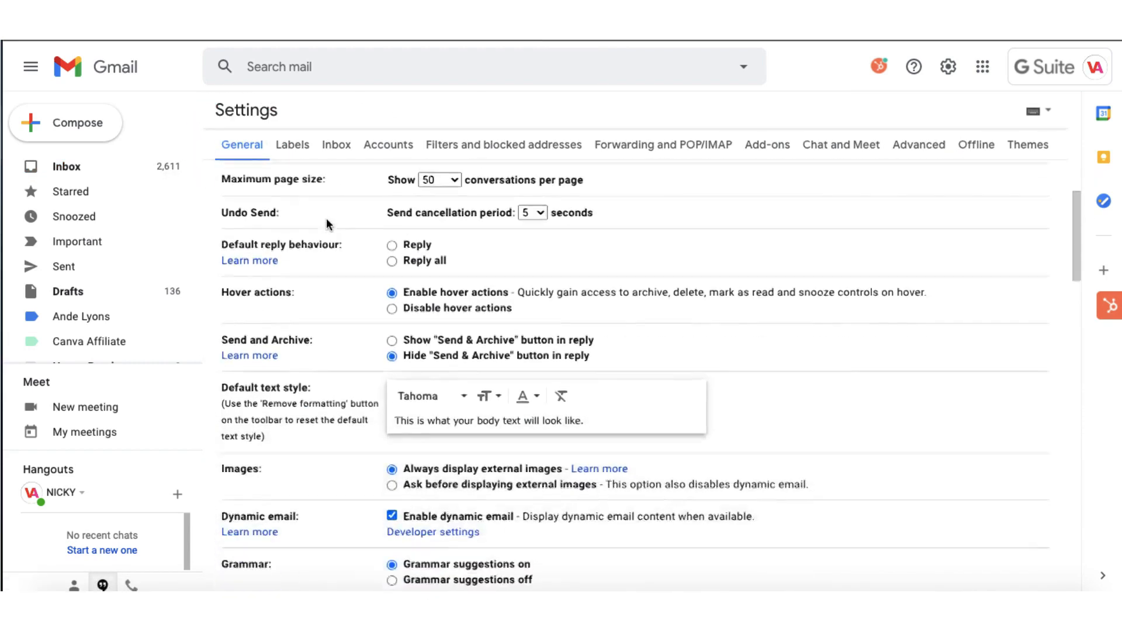
{"action": "scroll", "scroll_direction": "down", "scroll_amount": 3}
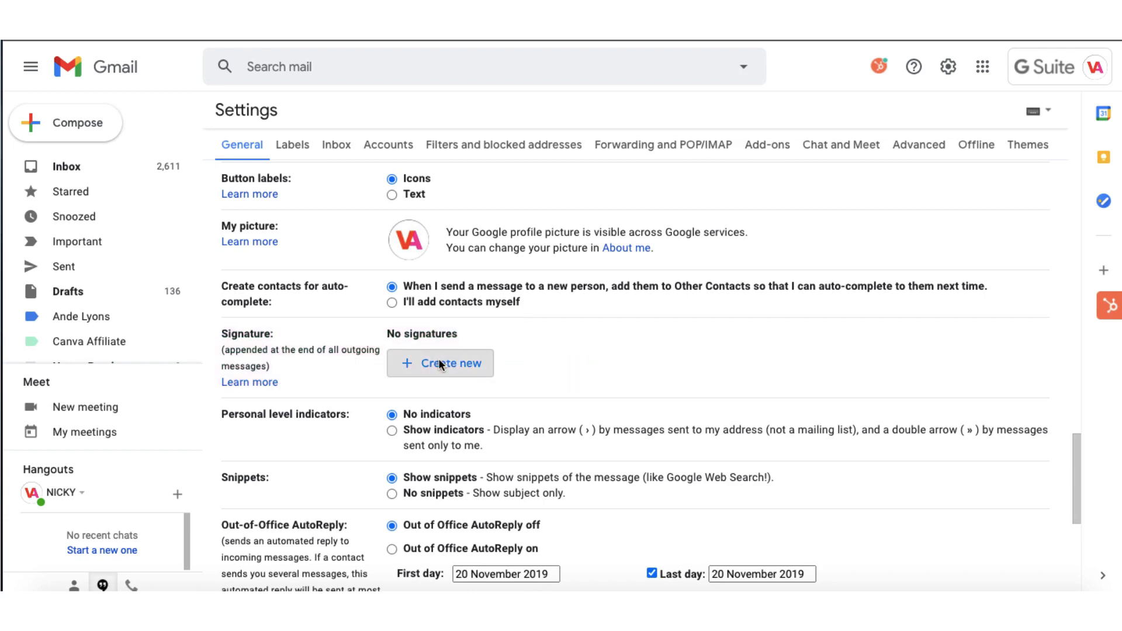
Create a new Gmail signature named 'Virtuoso Assistant'.
{"action": "left_click", "coordinate": [440, 363]}
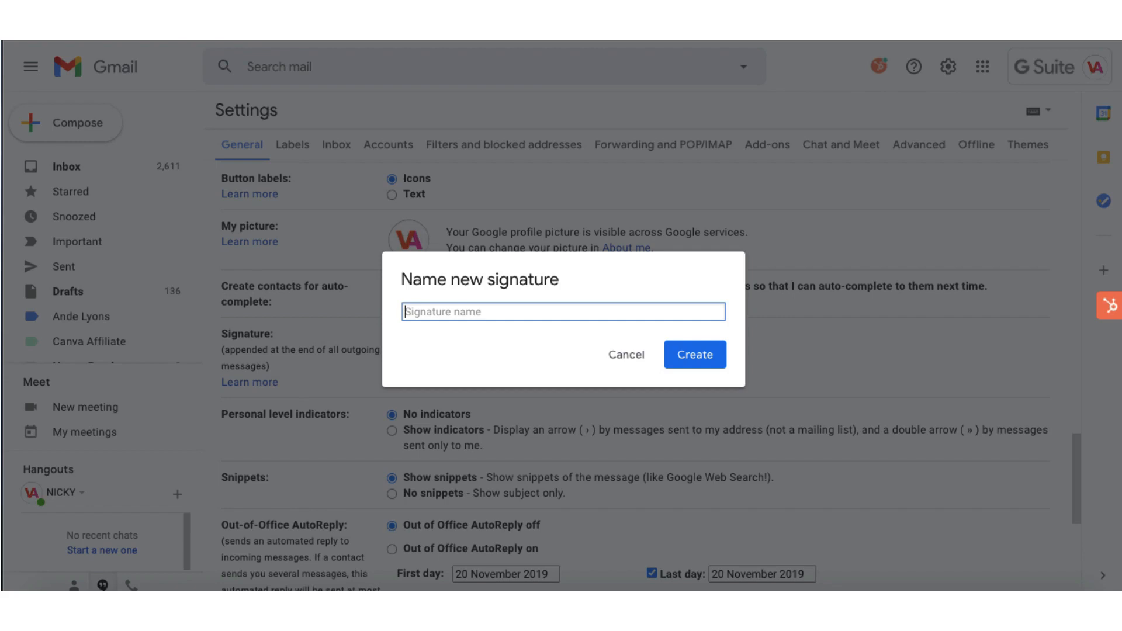
{"action": "type", "text": "Virtuoso Assistant"}
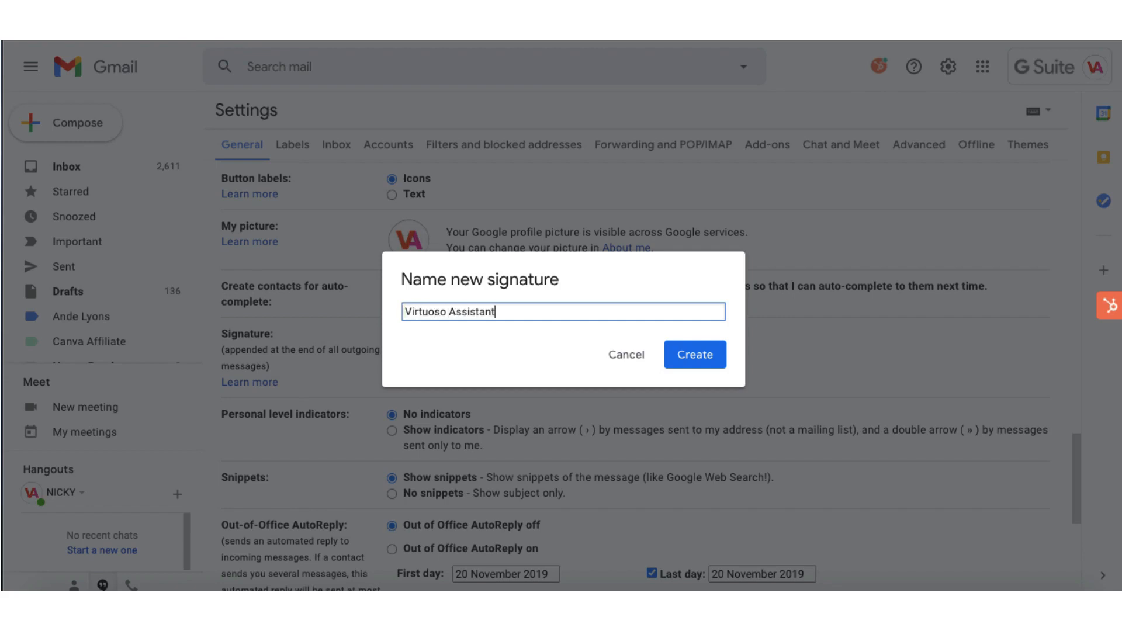
{"action": "left_click", "coordinate": [694, 354]}
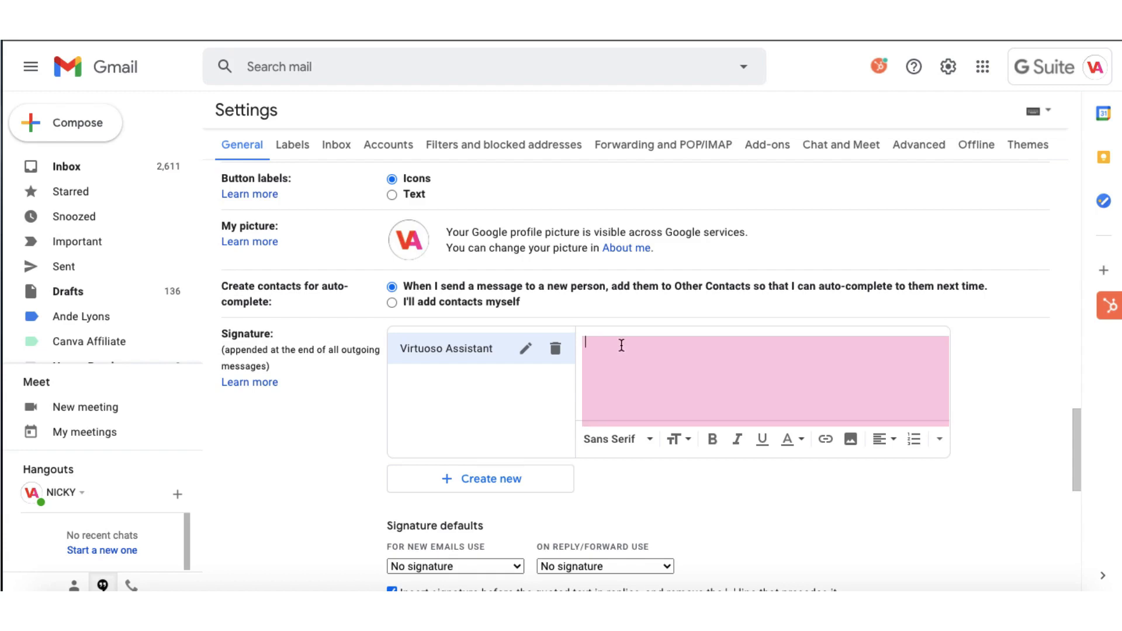
{"action": "mouse_move", "coordinate": [863, 331]}
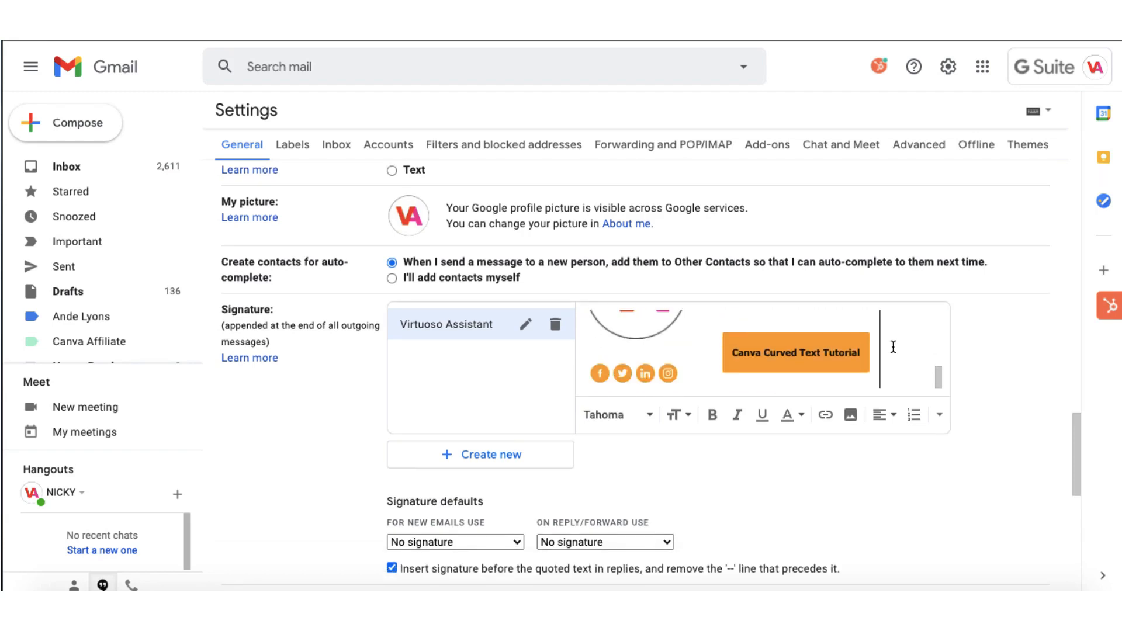
{"action": "mouse_move", "coordinate": [700, 473]}
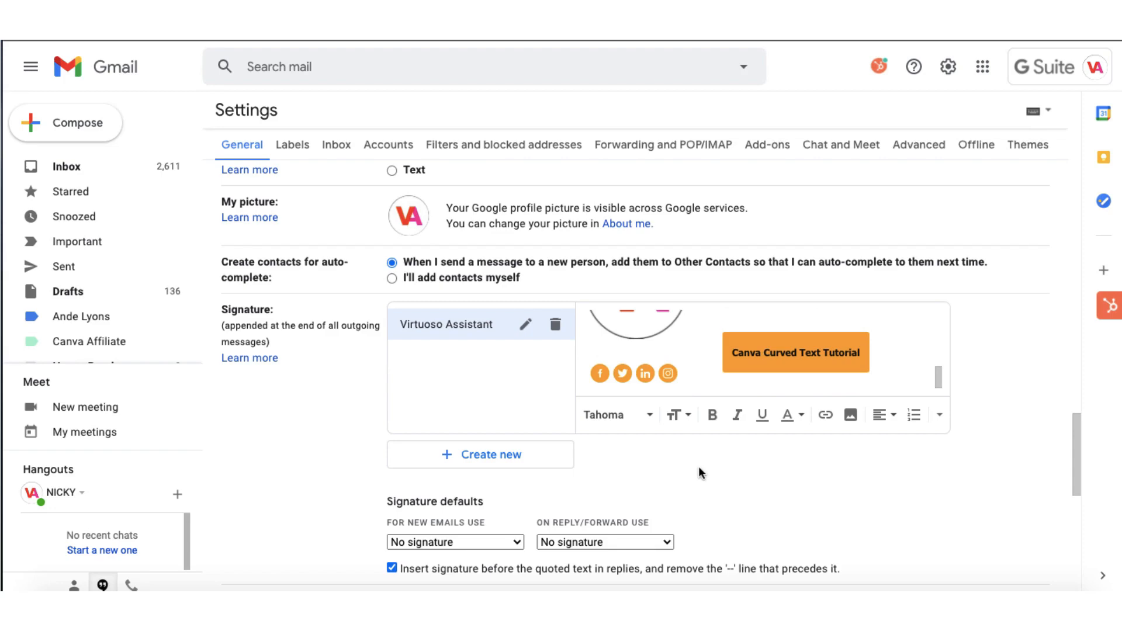
Save Changes at the bottom of Settings and compose a new message showing the signature.
{"action": "scroll", "scroll_direction": "down", "scroll_amount": 3}
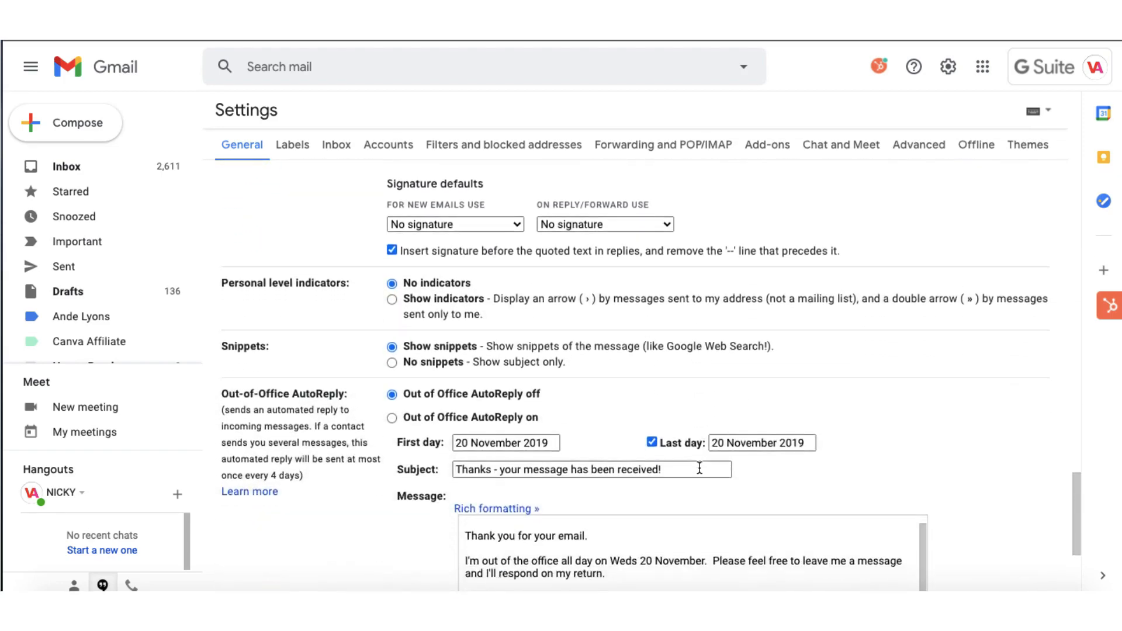
{"action": "scroll", "scroll_direction": "down", "scroll_amount": 3}
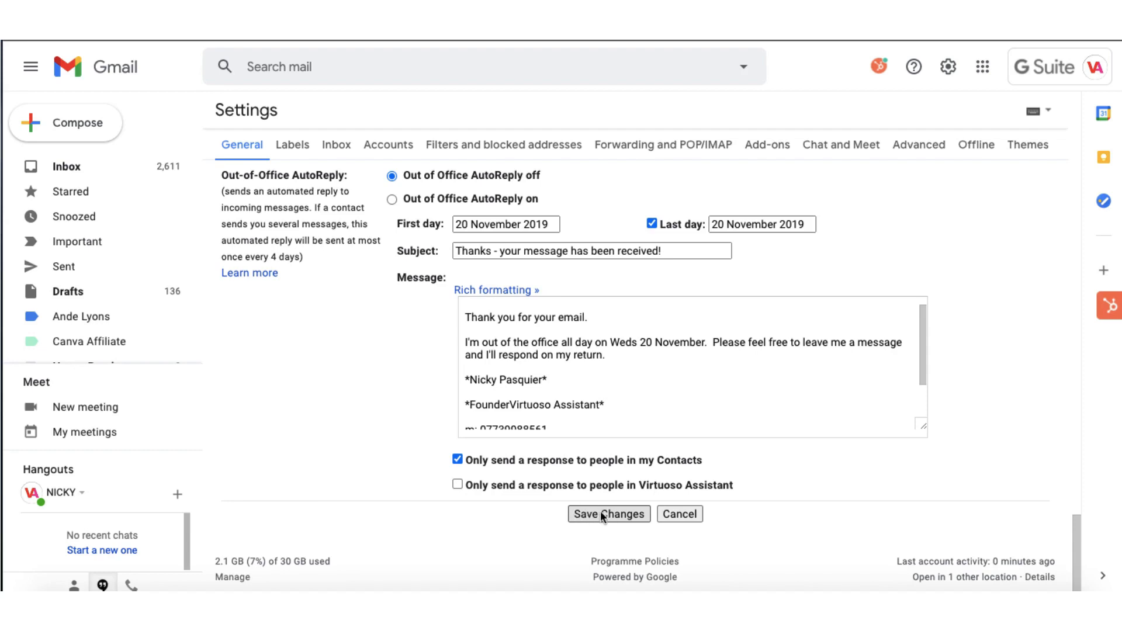
{"action": "left_click", "coordinate": [609, 514]}
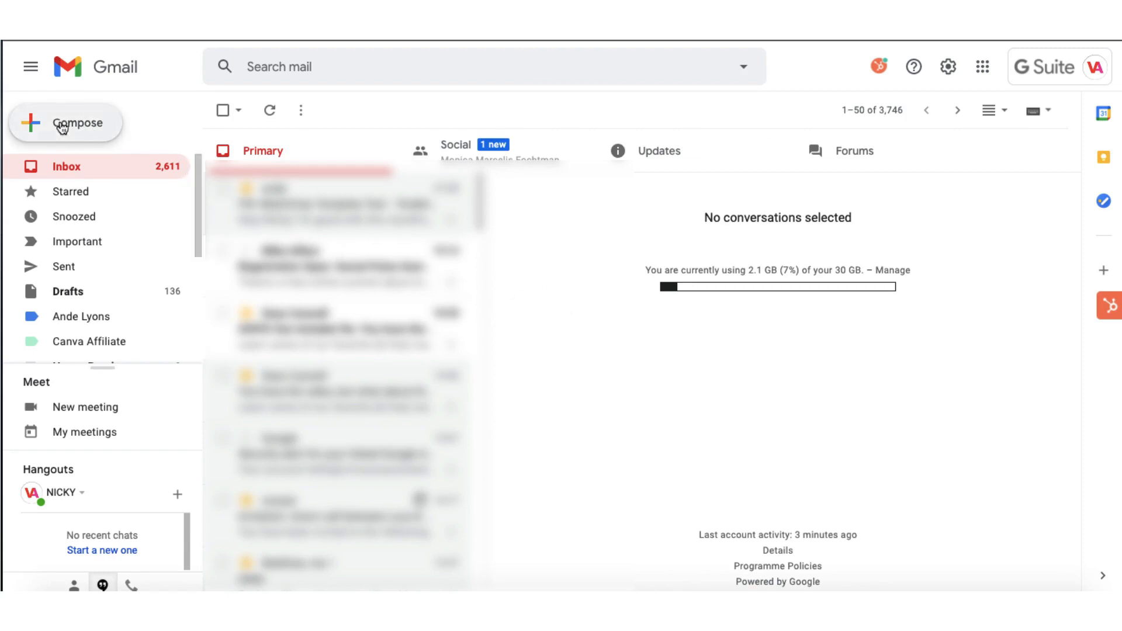
{"action": "left_click", "coordinate": [66, 122]}
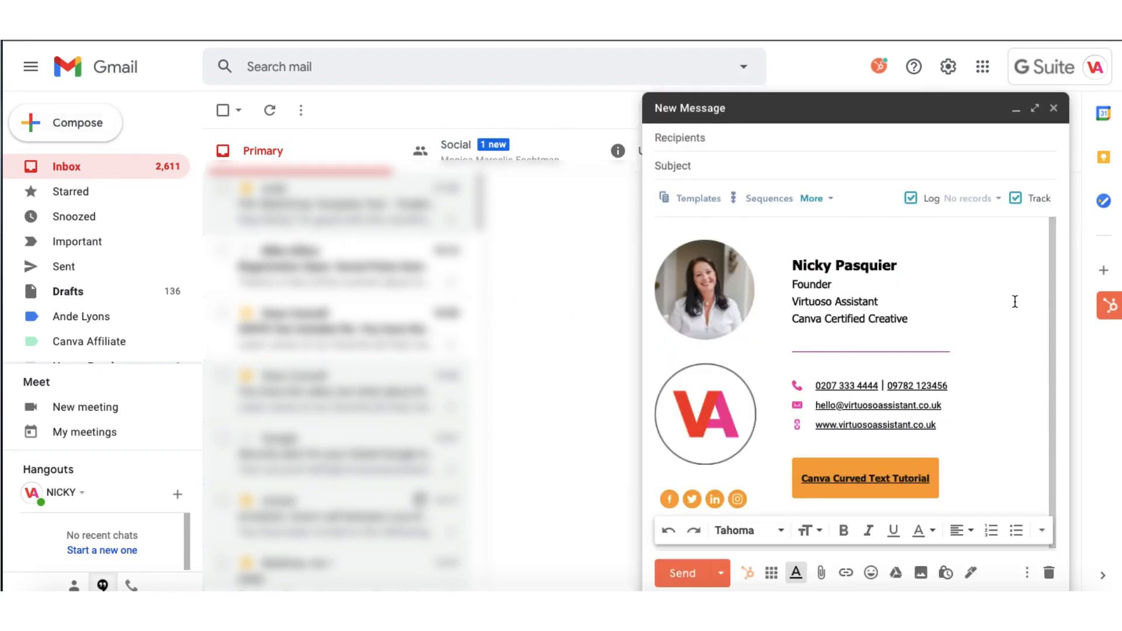